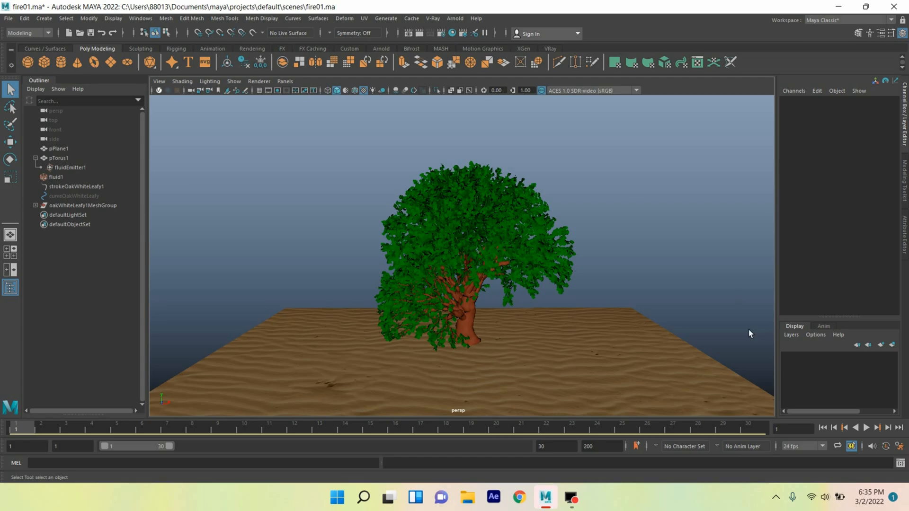
Play the fire01 scene to frame 30 so the tree turns into fire and smoke
click(866, 428)
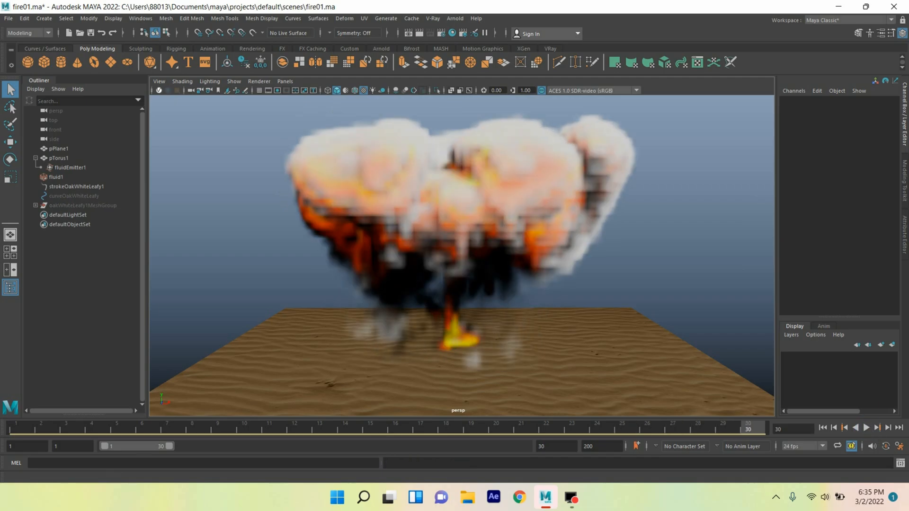
click(9, 18)
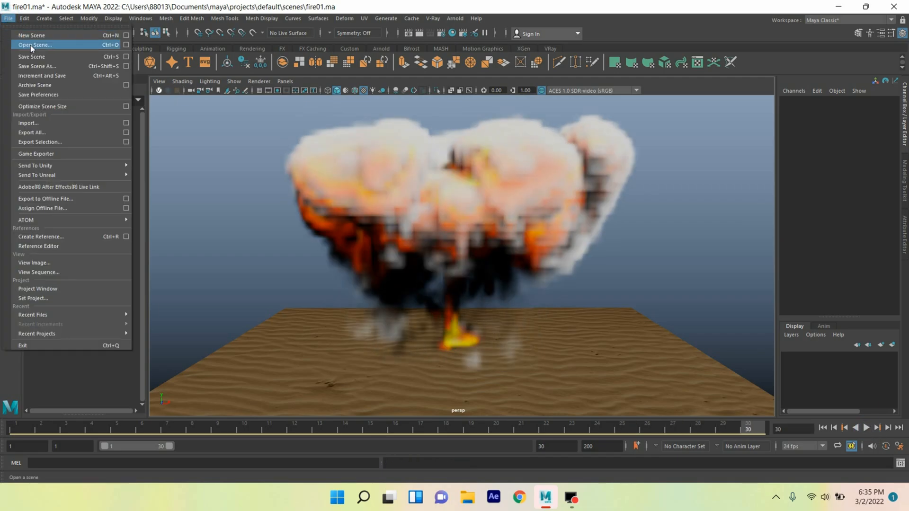
Open the fire1.ma scene, then leave it for a new scene without saving changes
click(34, 44)
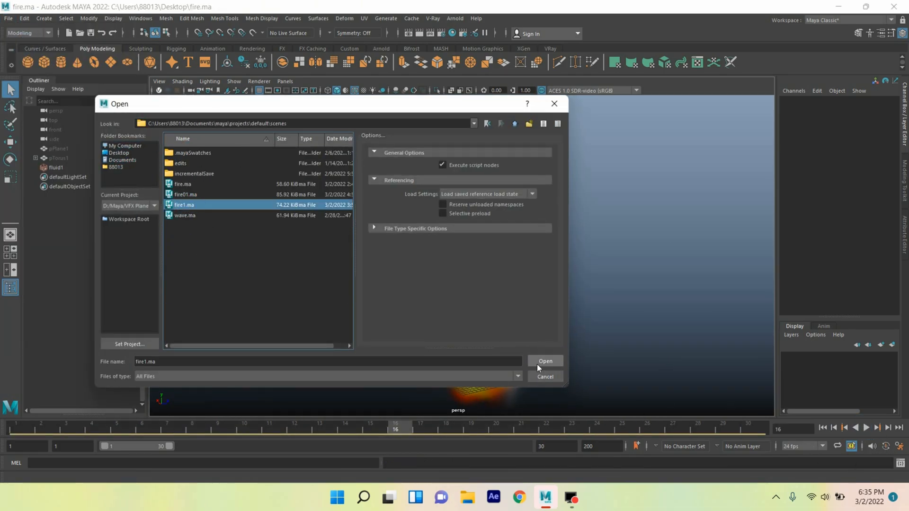
click(543, 360)
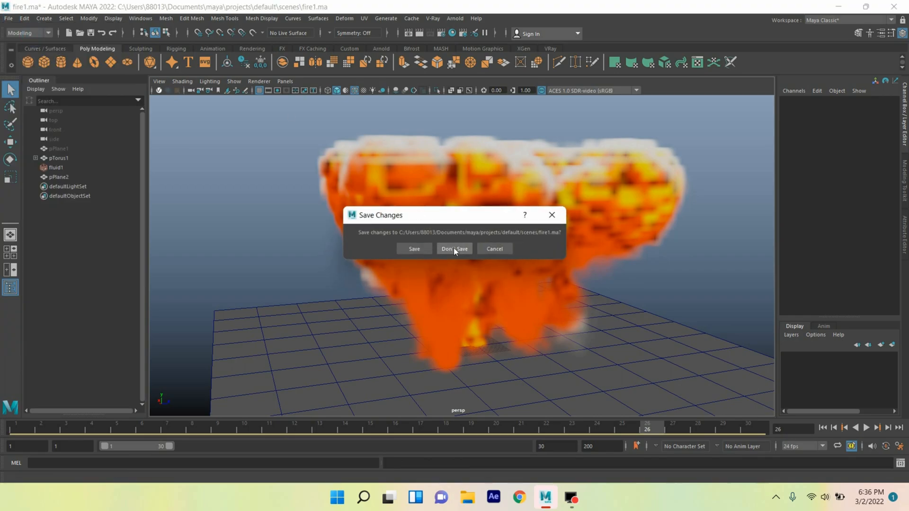
click(454, 249)
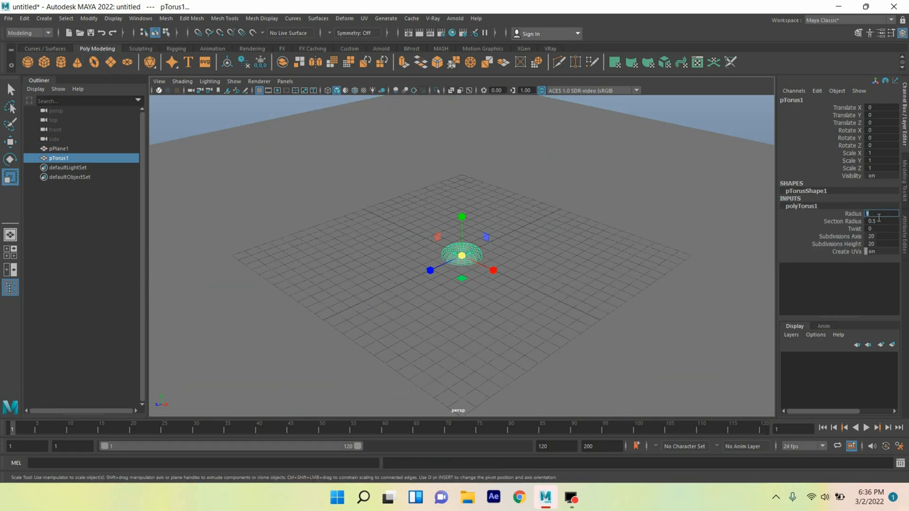
Set the polyTorus1 Radius to 4 so the torus becomes a wide thin ring
text(4)
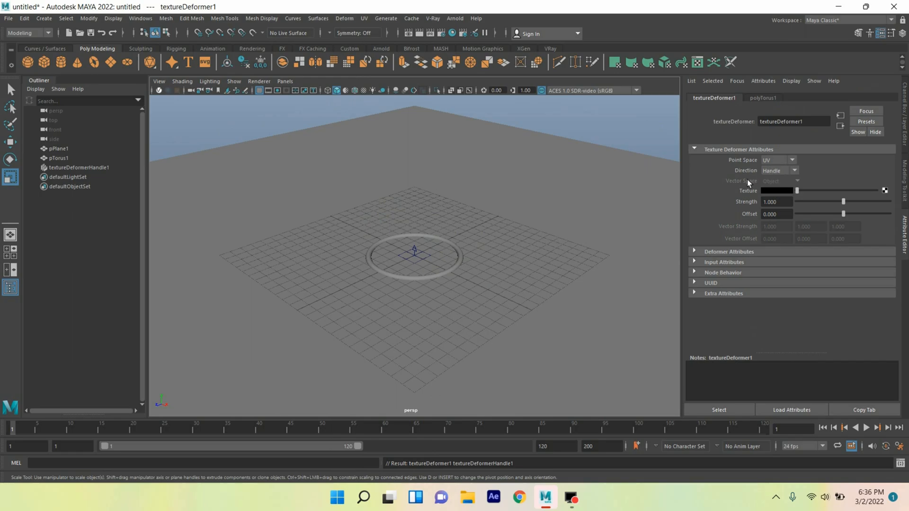
Set the deformer Direction to Normal and map a Noise texture with a =time expression on Time
click(778, 169)
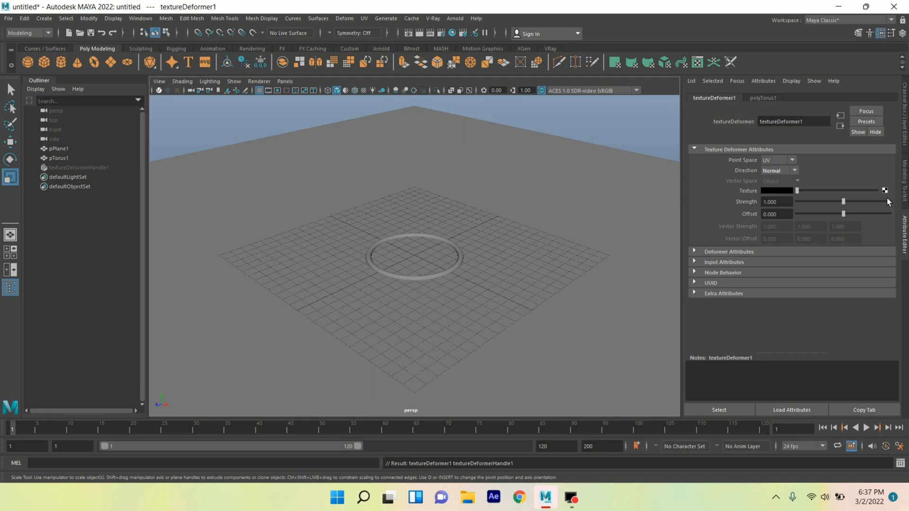
click(884, 190)
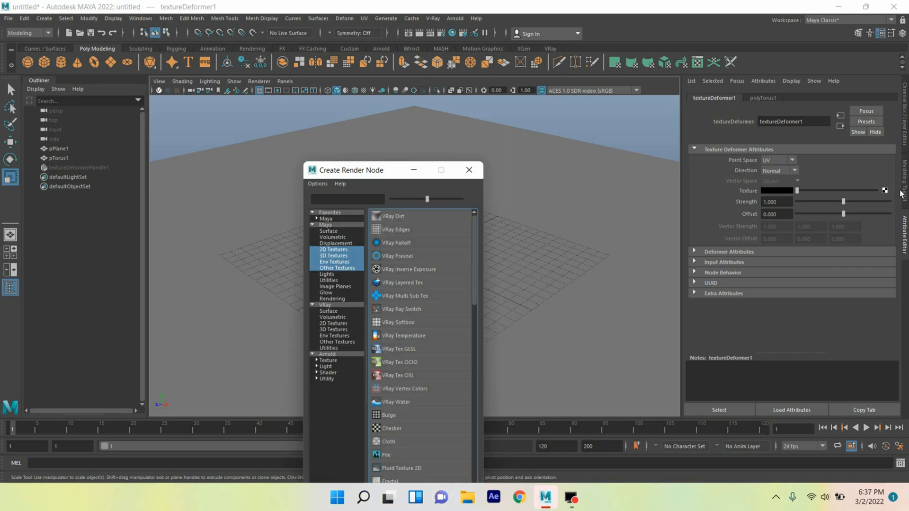
scroll(down, 3)
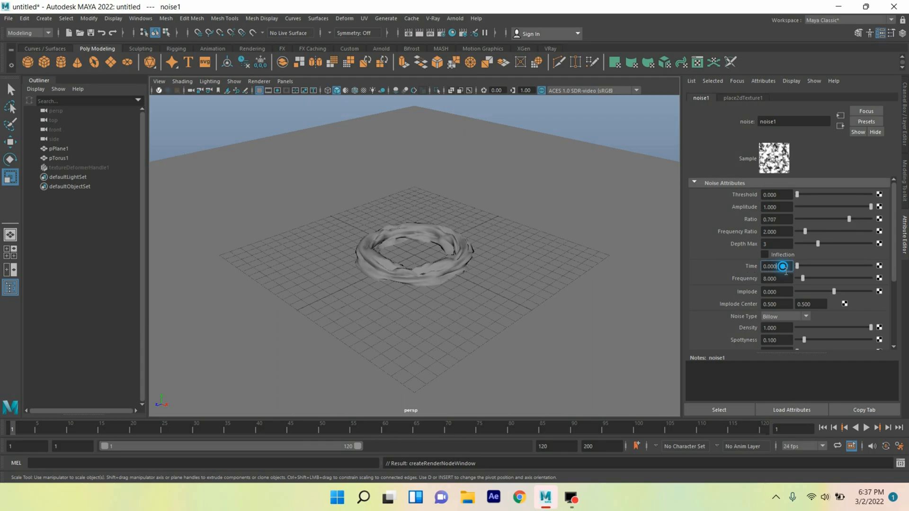
text(=time)
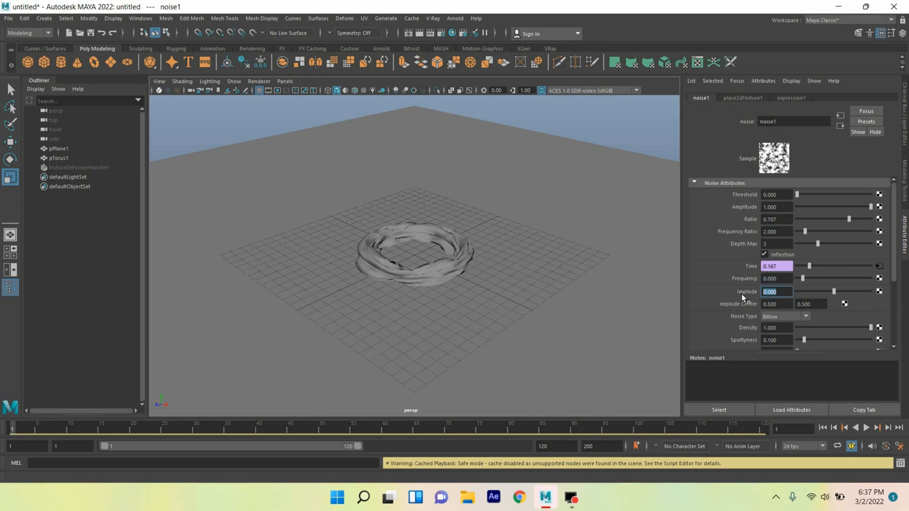
Give Implode a time expression, switch the noise to Perlin Noise and play it back
click(866, 428)
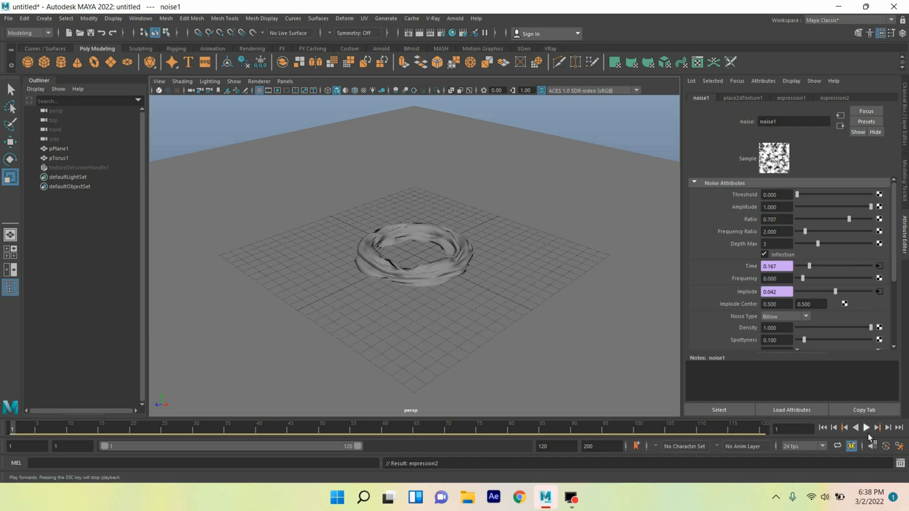
click(864, 427)
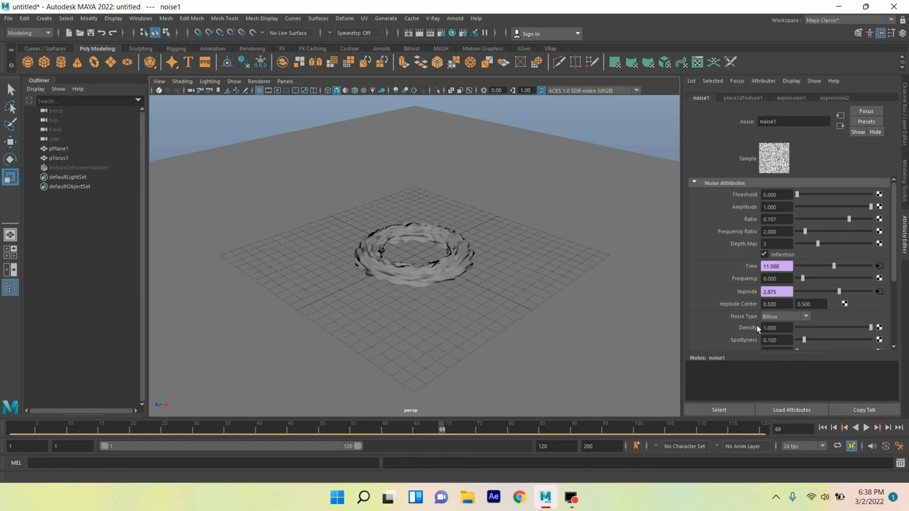
click(784, 317)
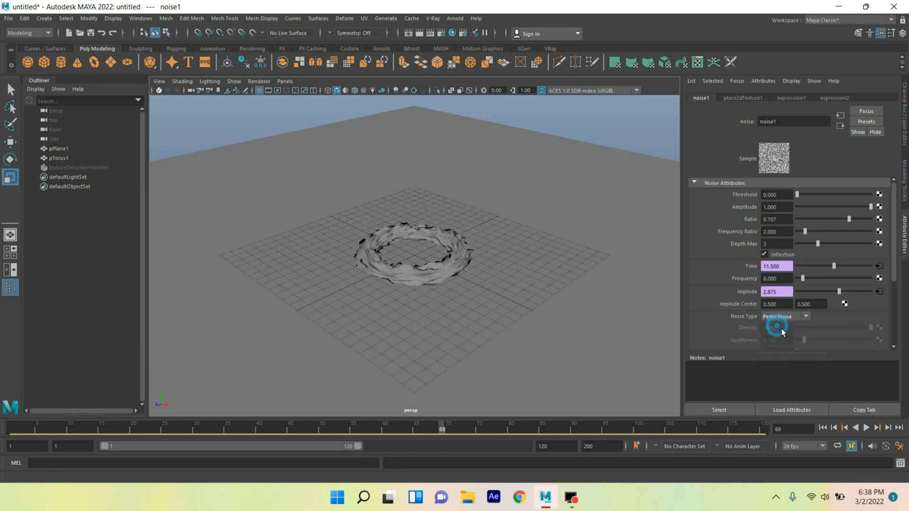
click(78, 167)
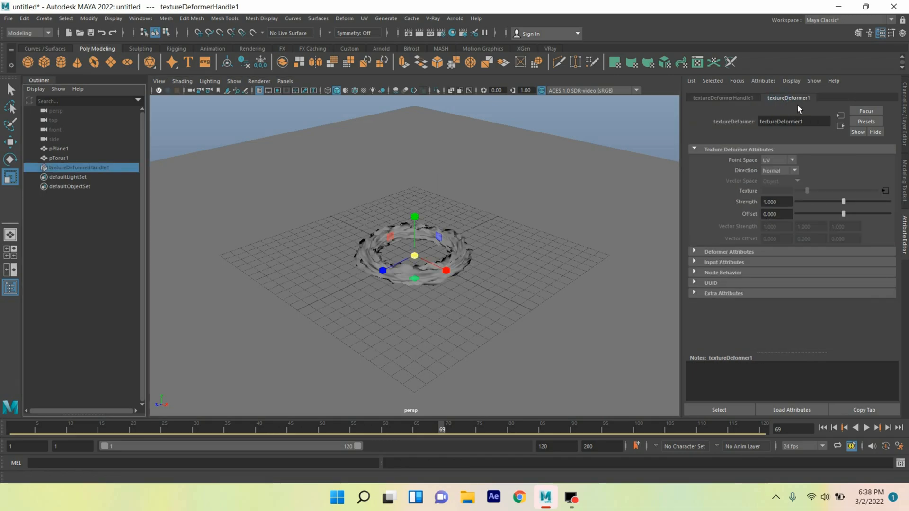
mouse_move(709, 210)
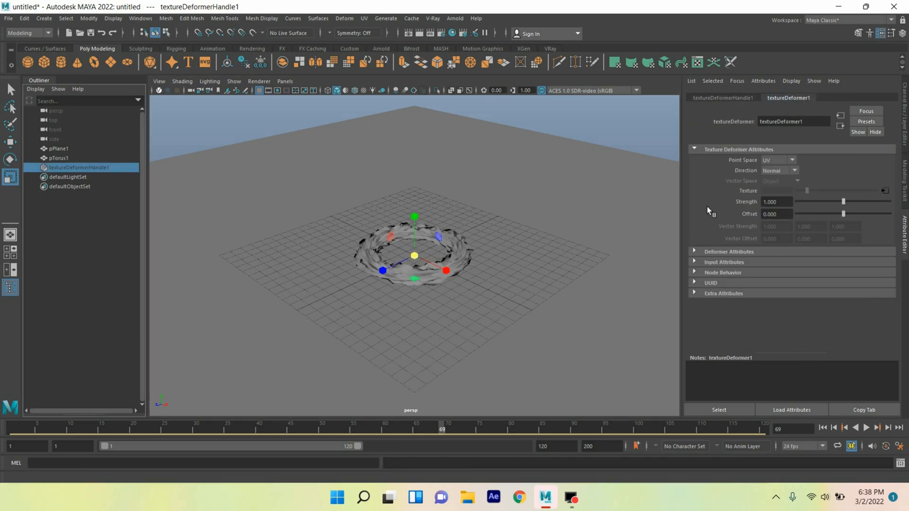
Set the textureDeformer1 Offset to -0.464
click(776, 214)
text(-.46)
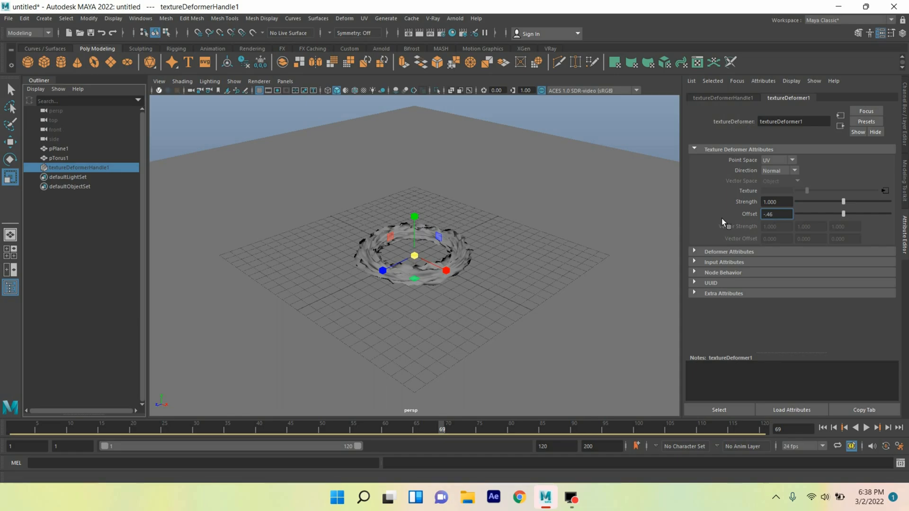
click(866, 428)
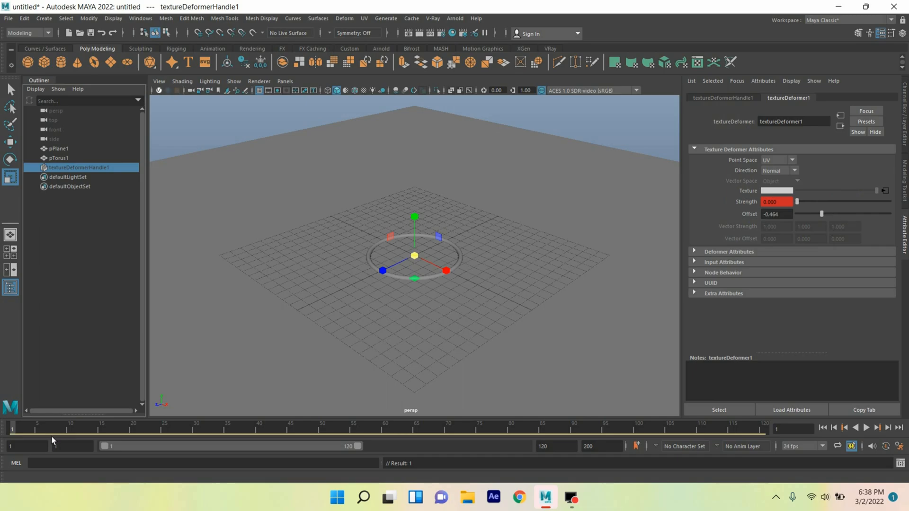
Key Strength to 6 at frame 15 and back to 0 at frame 20, then play the flare
click(866, 428)
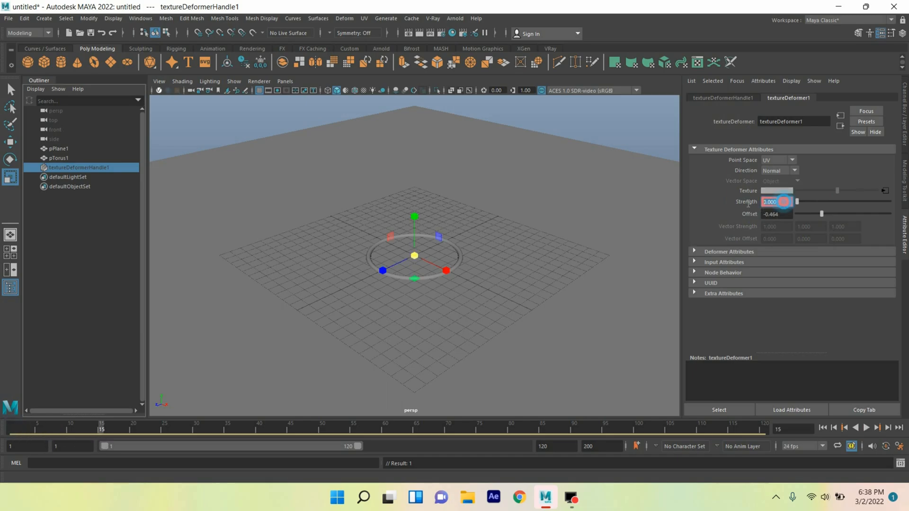
right_click(773, 202)
text(6.000)
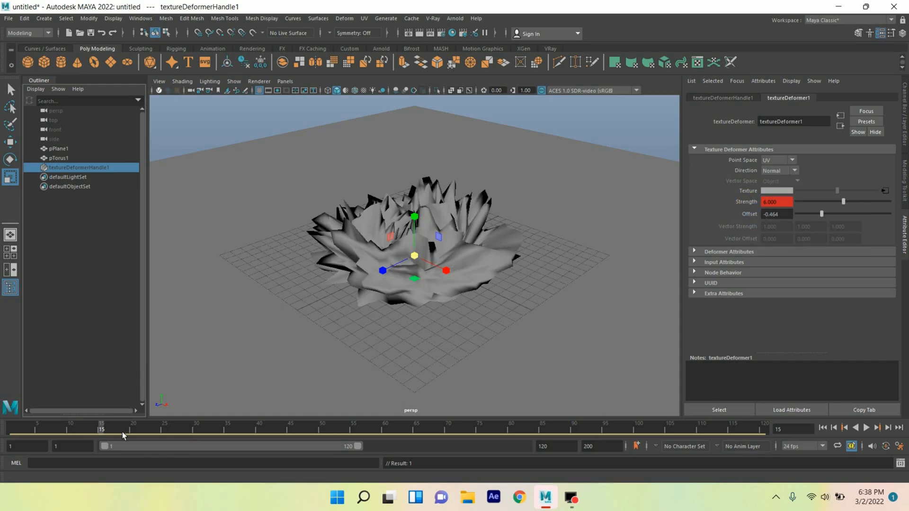
drag(122, 429, 132, 429)
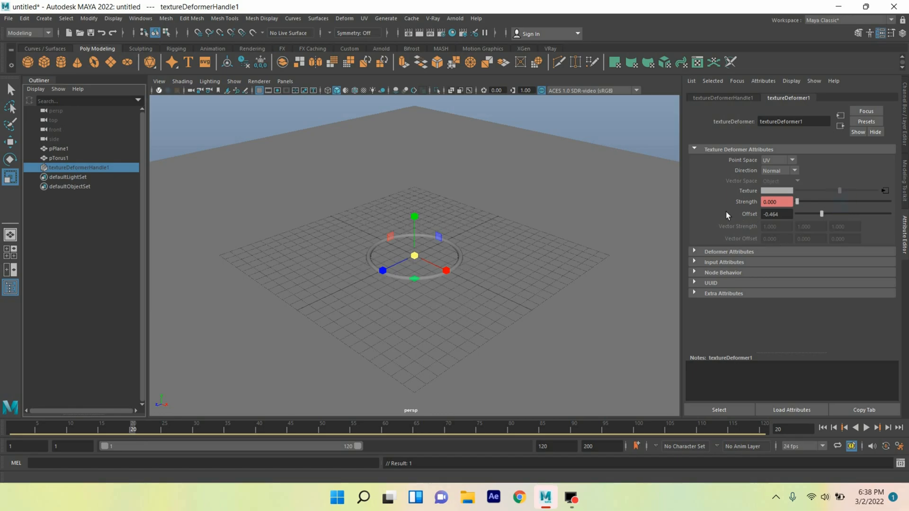
right_click(776, 201)
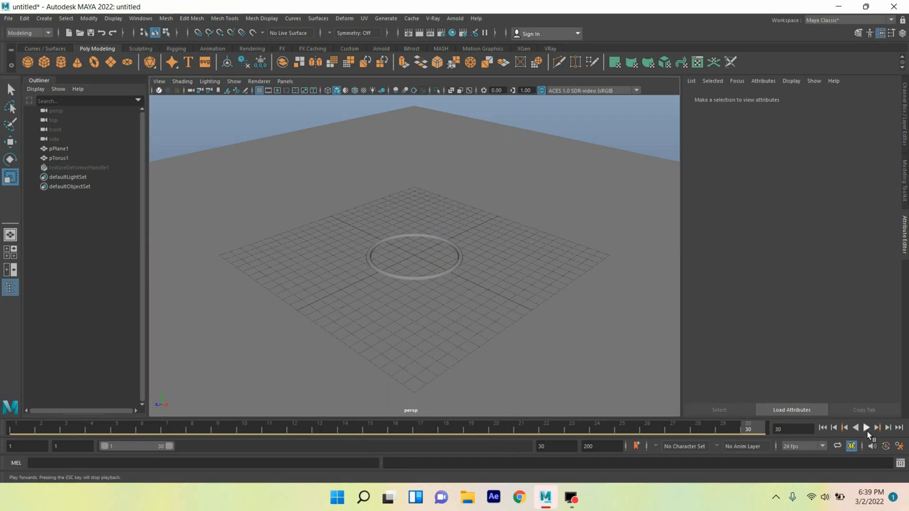
click(866, 428)
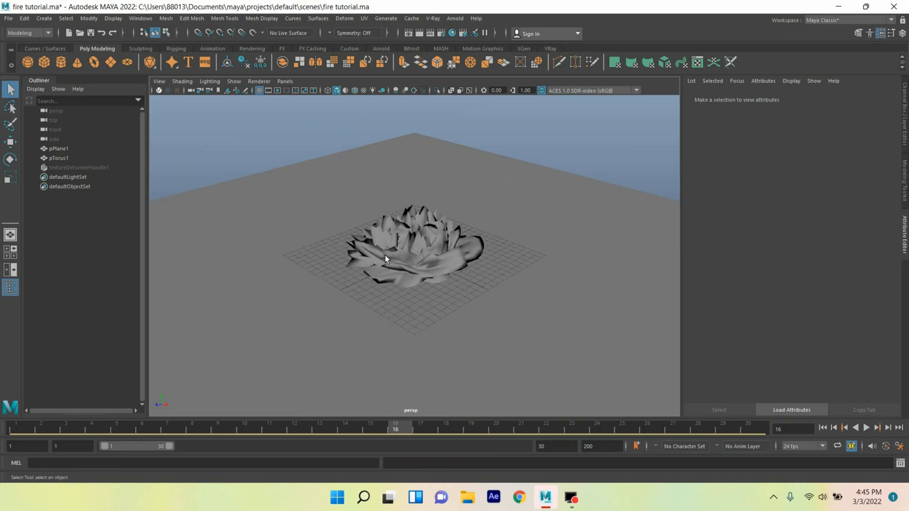
Select pTorus1 and bring up the Export Selection to Alembic options with a 1–30 range
click(59, 158)
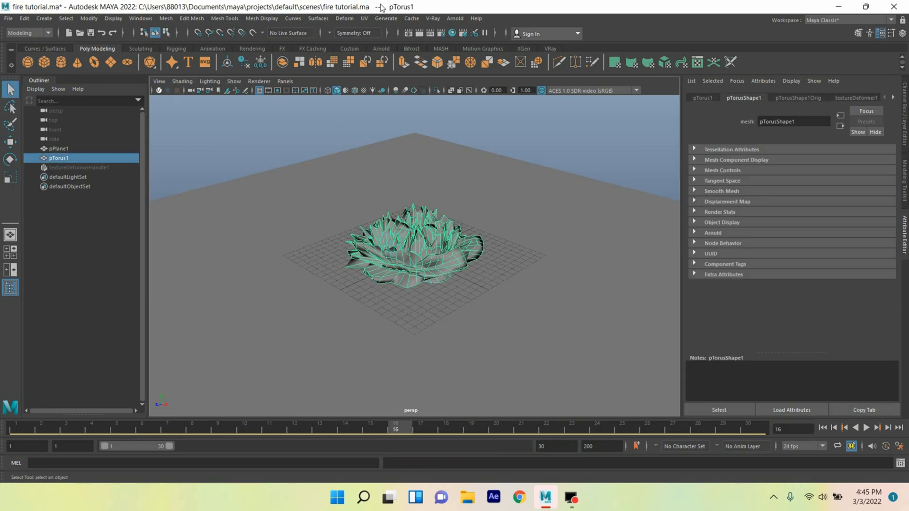
click(411, 18)
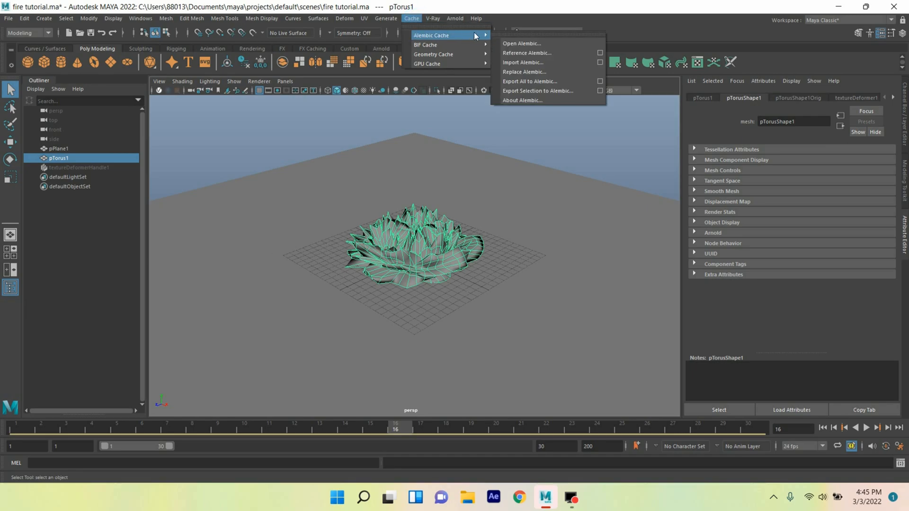
mouse_move(537, 91)
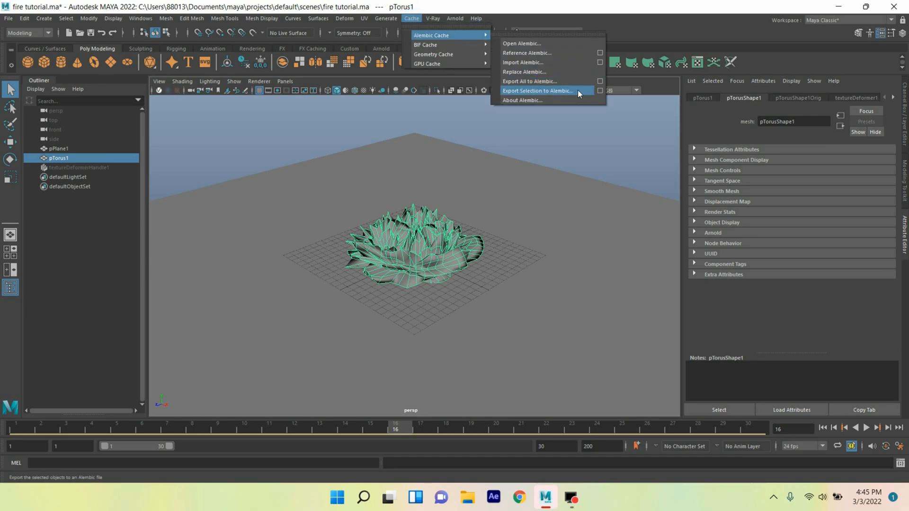
click(538, 91)
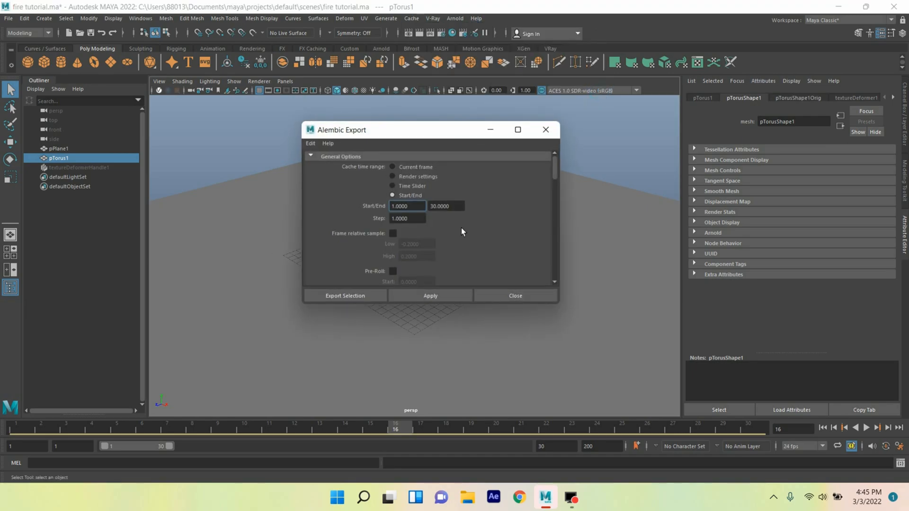
Use the Time Slider range and include UV Write and Write Color Sets in the export
click(311, 143)
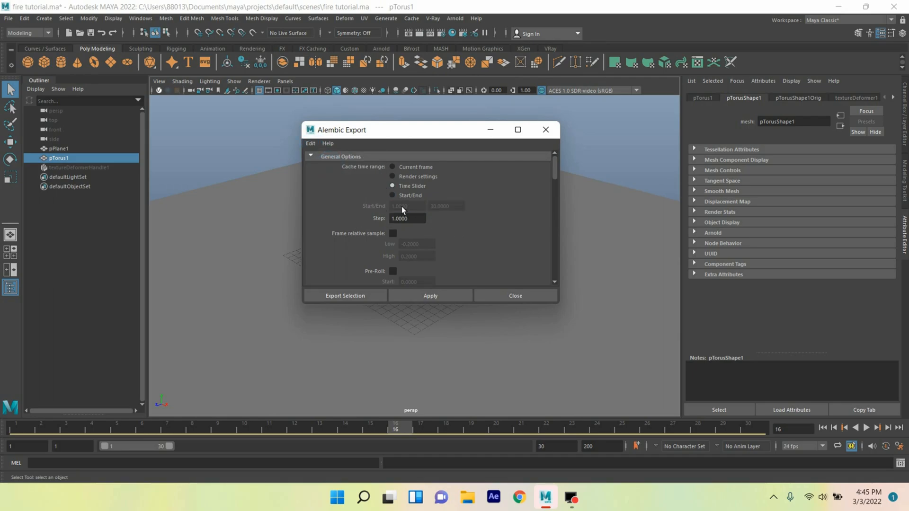
click(392, 195)
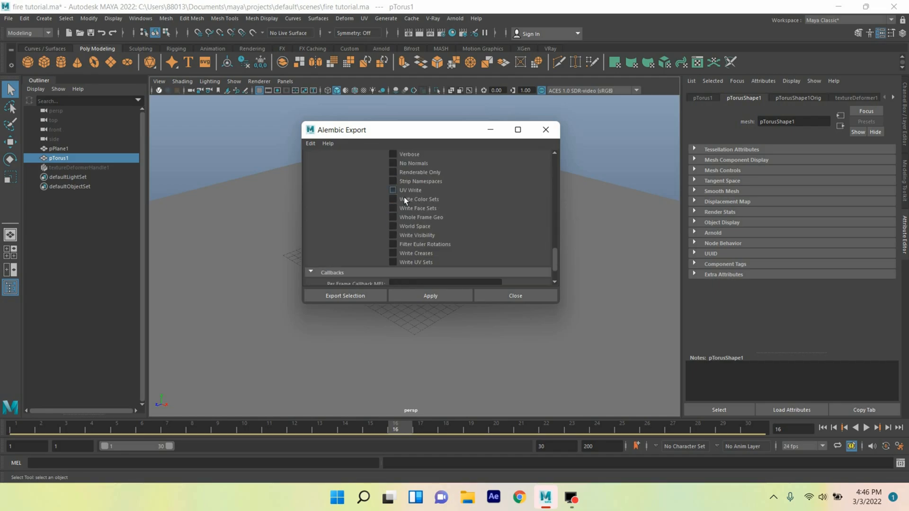
click(392, 190)
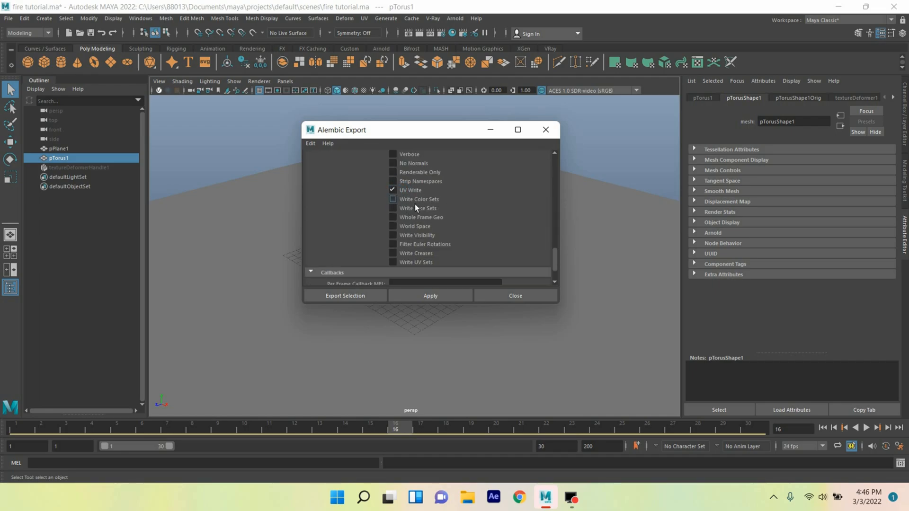
click(392, 200)
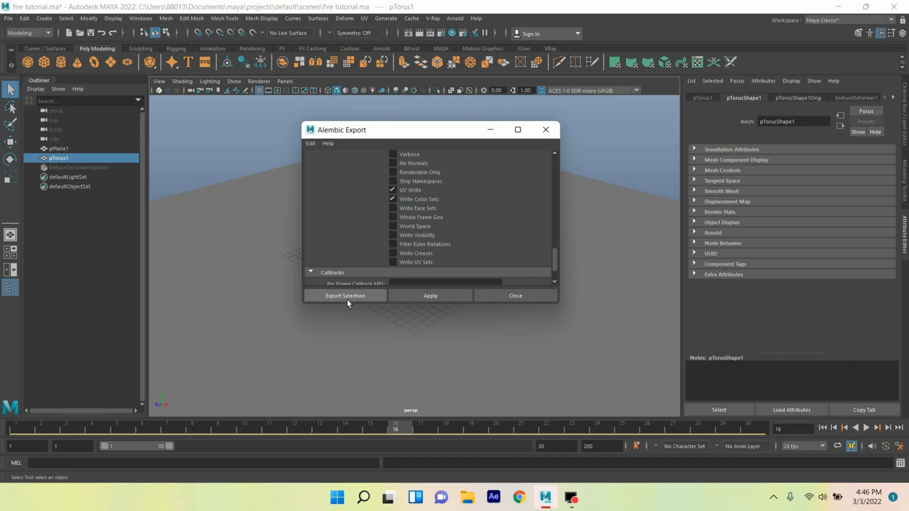
Export the torus selection as the Alembic cache fire3
click(345, 296)
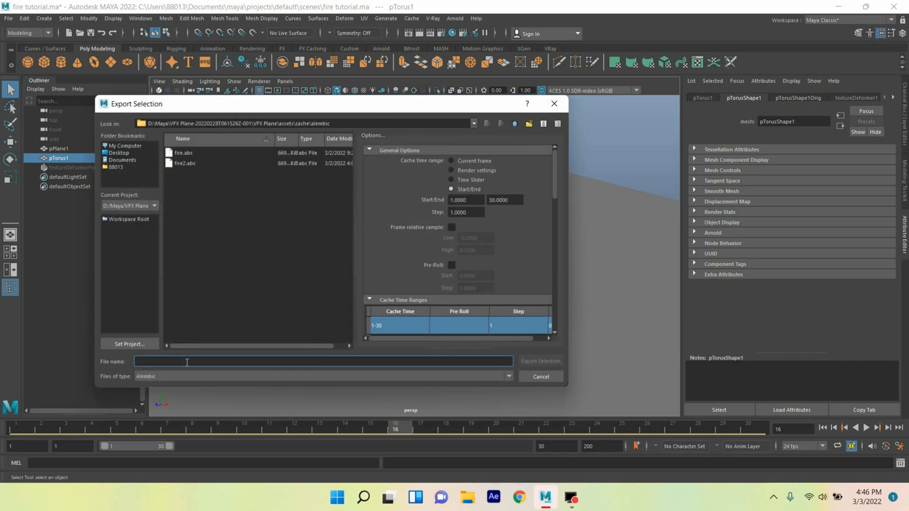
text(fire3)
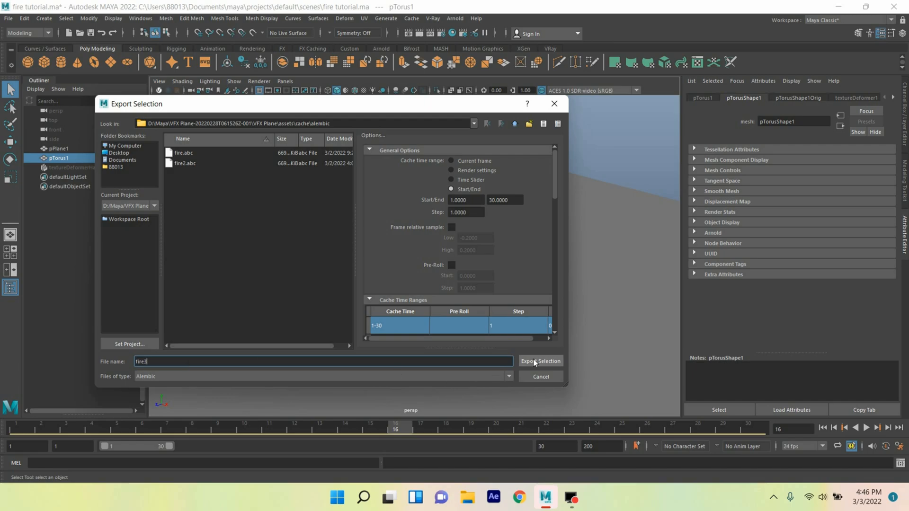
click(540, 361)
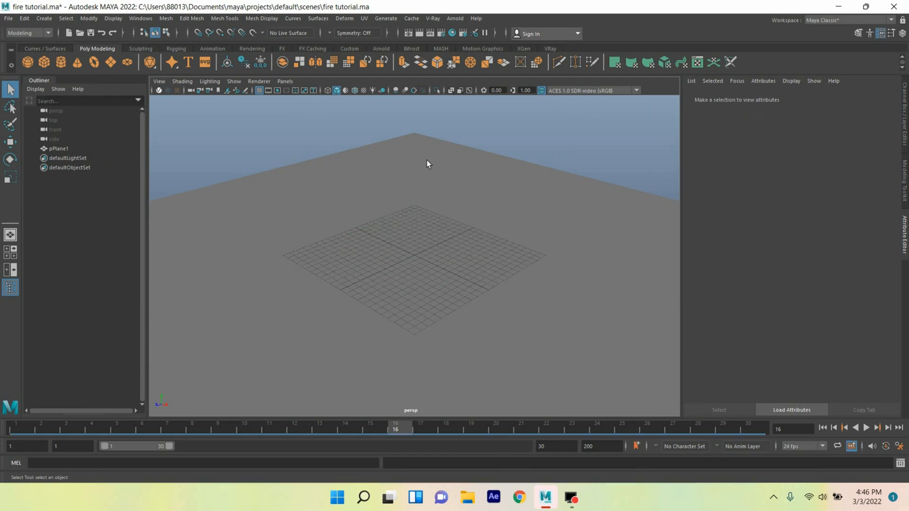
Import the fire3.abc Alembic cache into the scene and switch to the FX menu set
click(411, 18)
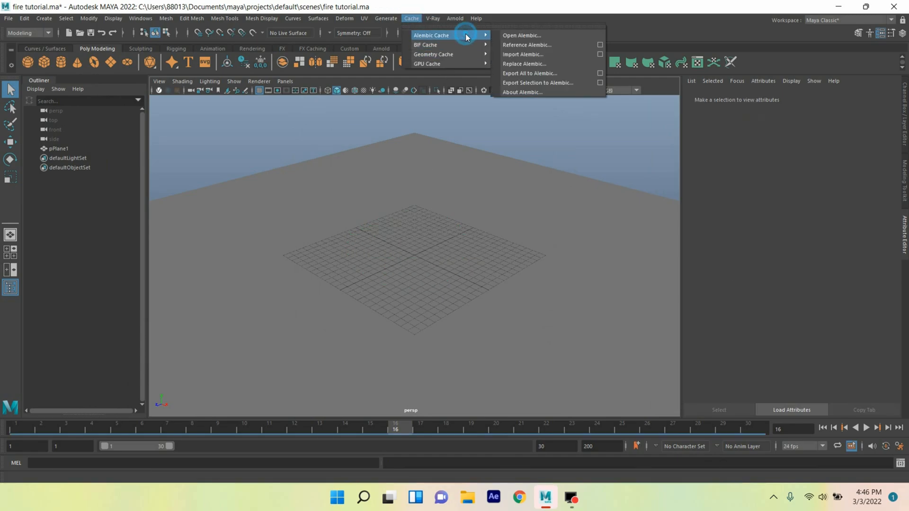
mouse_move(530, 54)
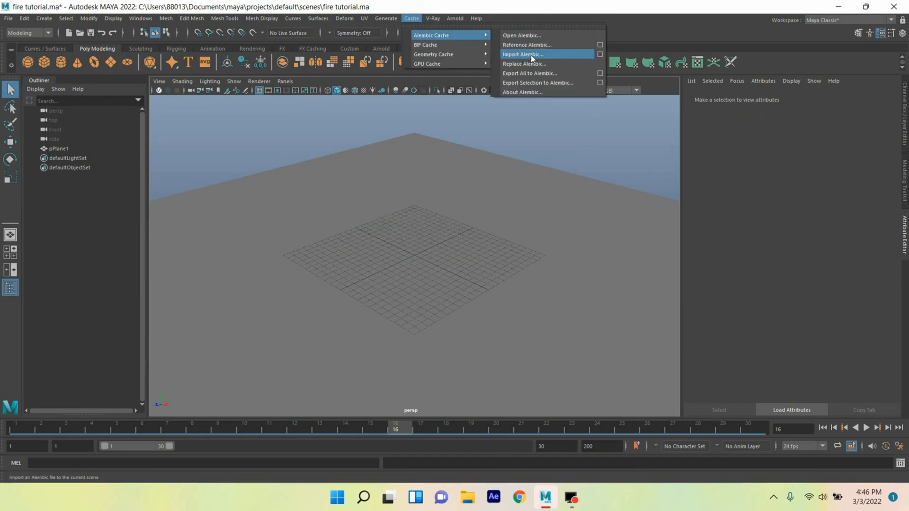
click(523, 54)
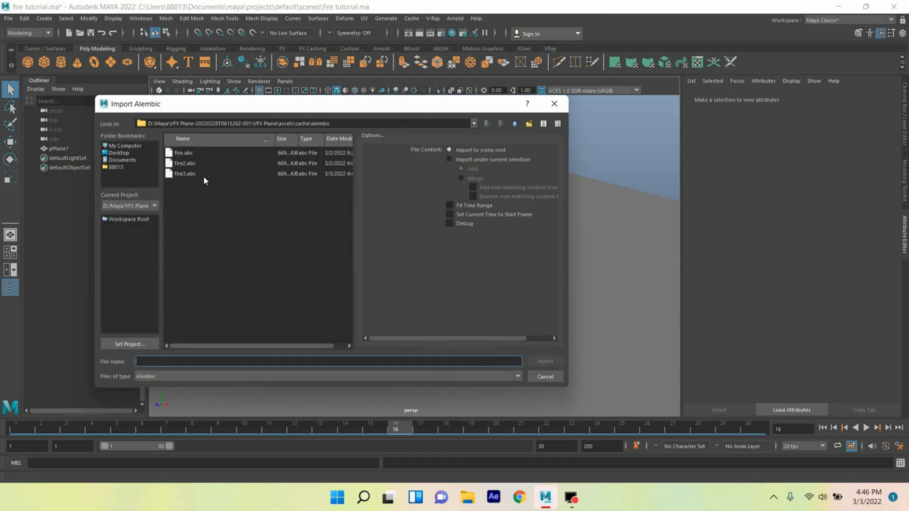
click(184, 173)
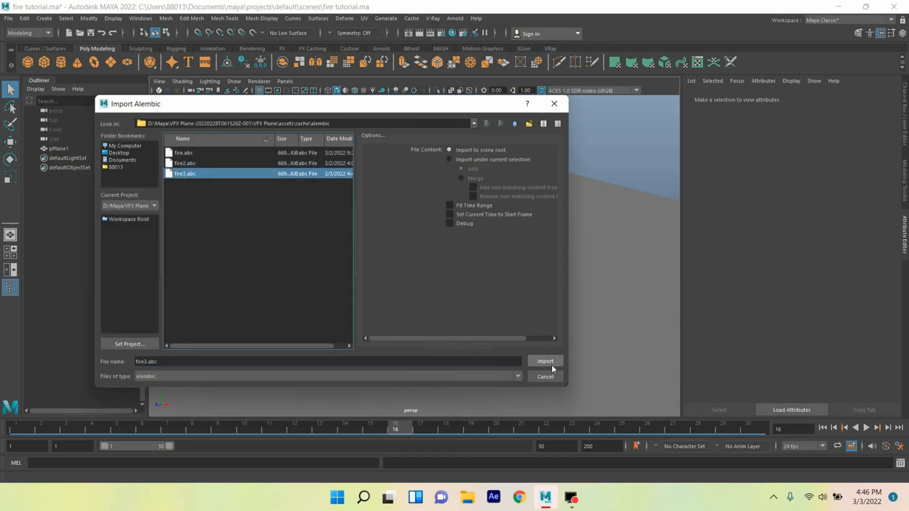
click(543, 361)
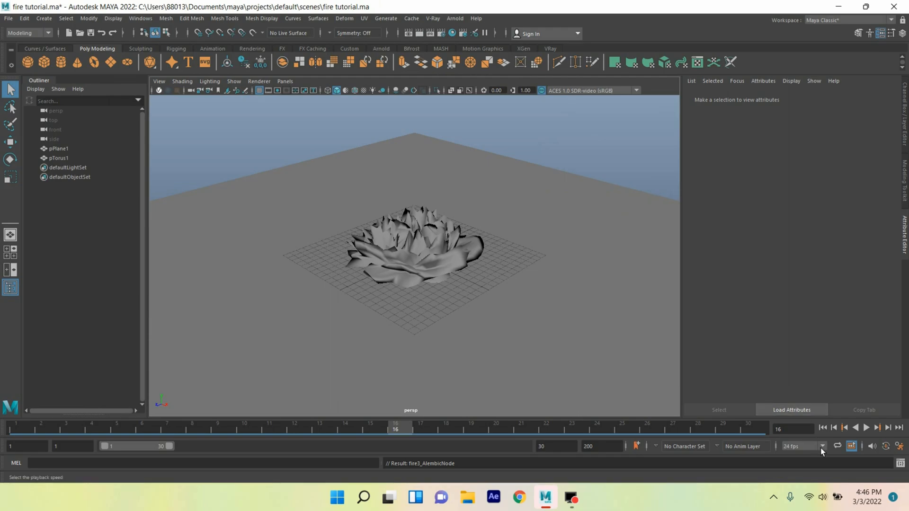
click(866, 428)
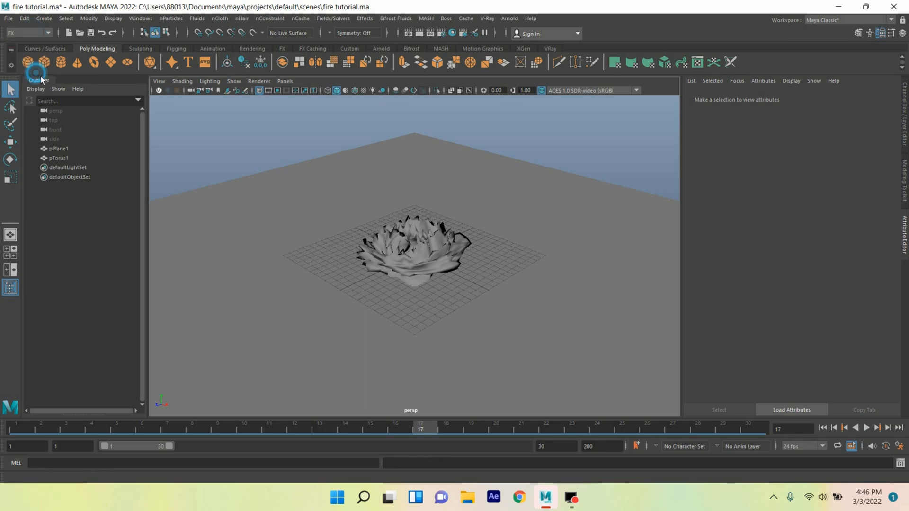
Create a 3D fluid container sized 100 on every axis with Add Emitter turned off
click(197, 18)
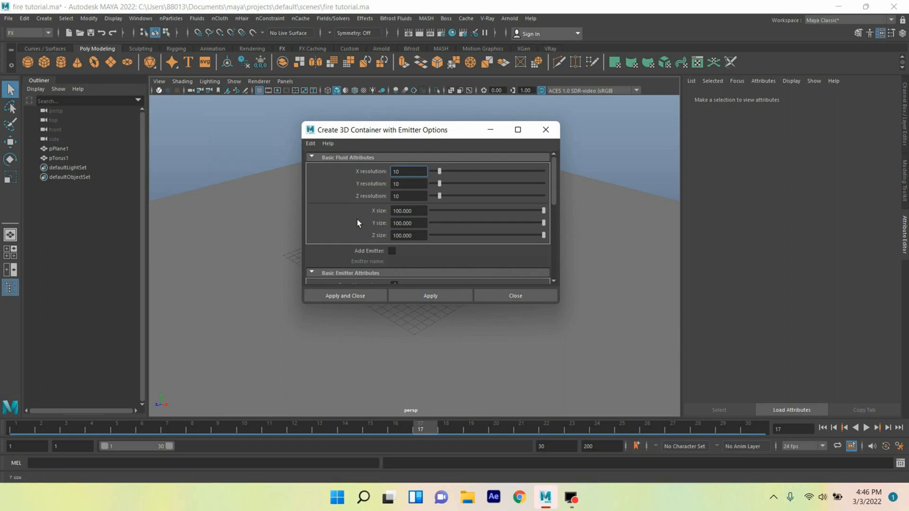
click(392, 249)
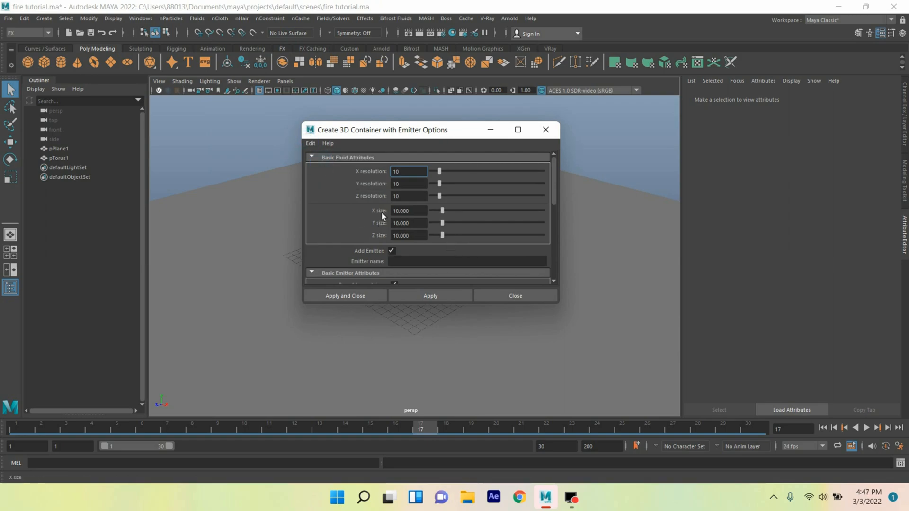
click(408, 171)
text(100)
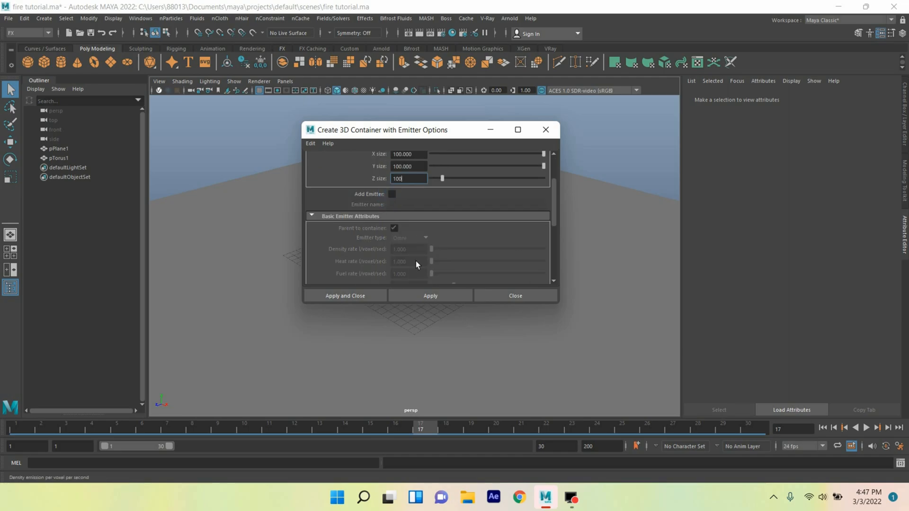
click(345, 296)
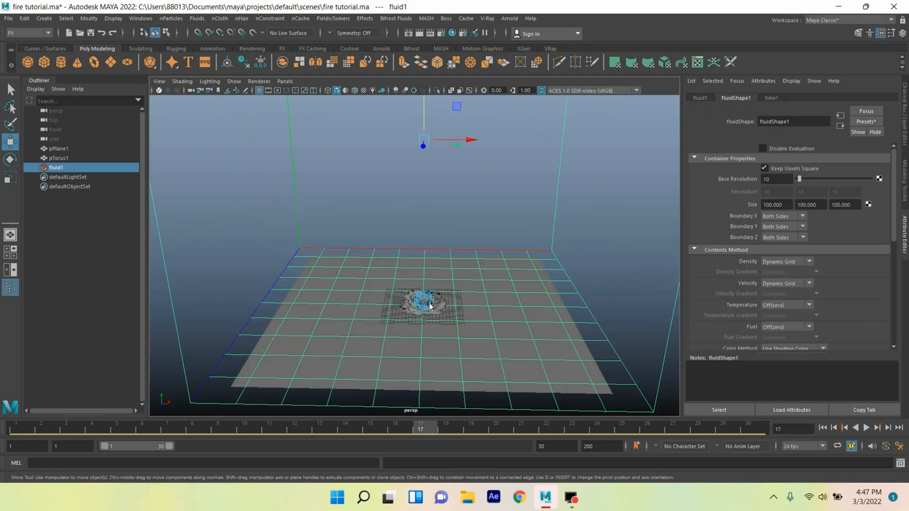
Create surface emitter fluidEmitter1 from the torus cache into fluid1 with density rate 25, dropoff 0
click(58, 159)
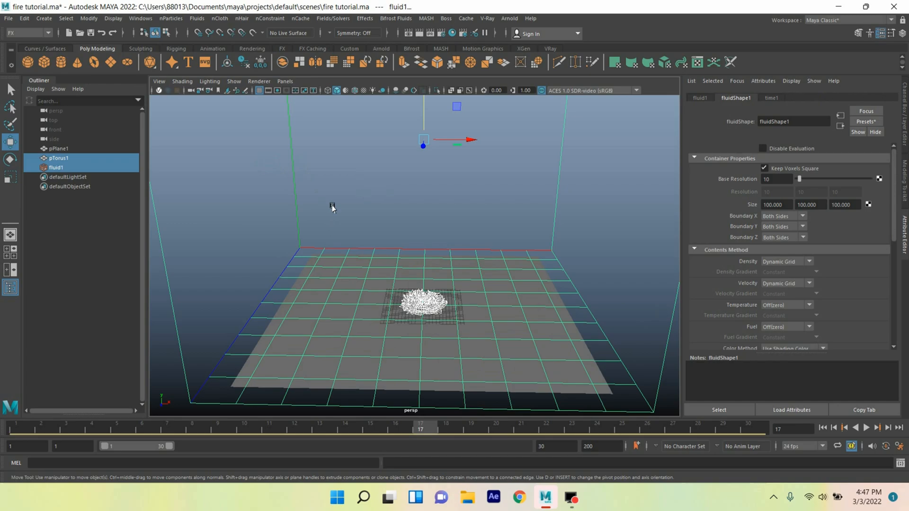
click(197, 18)
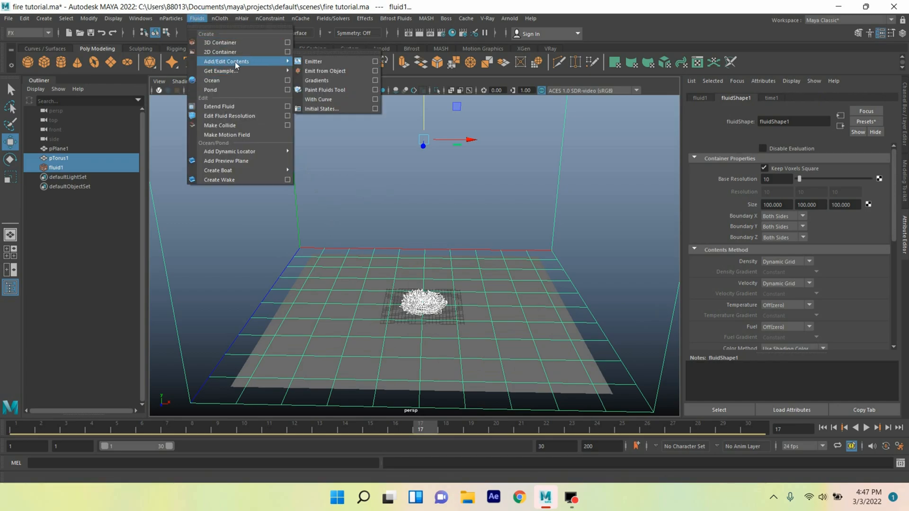
mouse_move(258, 68)
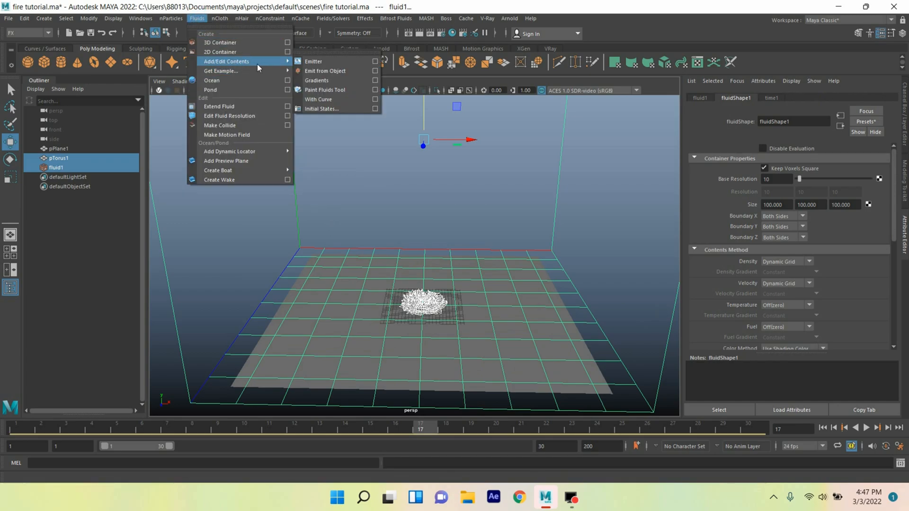
mouse_move(324, 71)
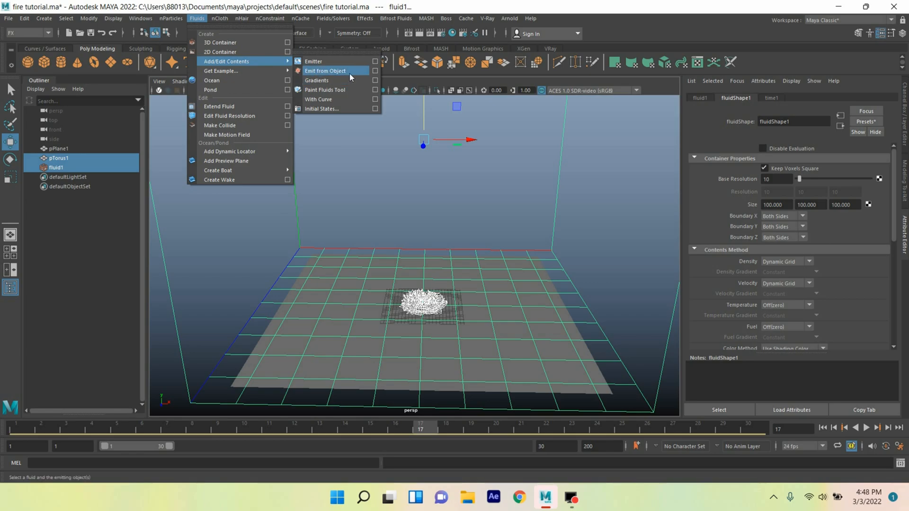
click(375, 61)
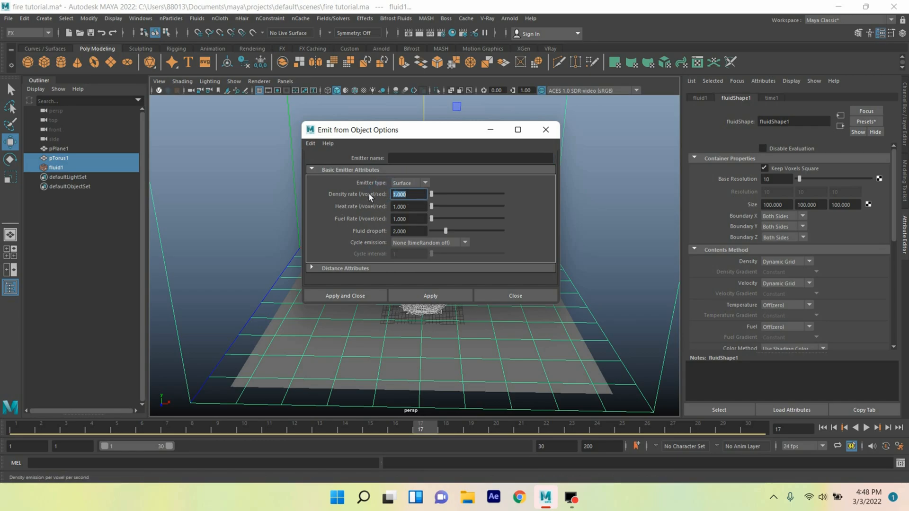
text(25)
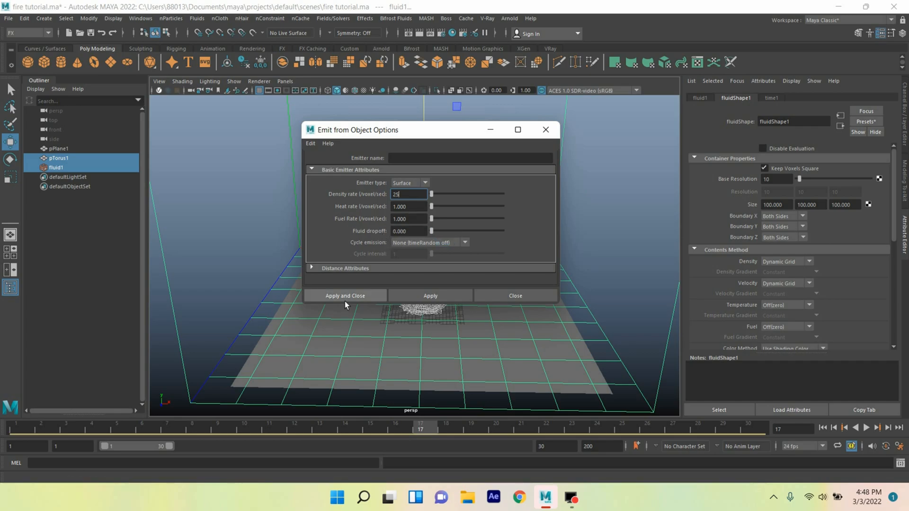
click(345, 295)
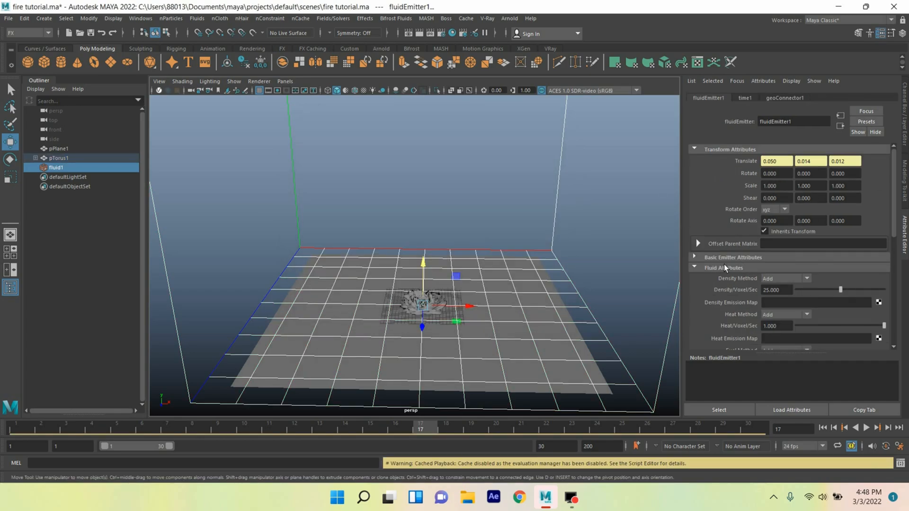
Set fluidEmitter1's emission turbulence to 10
click(732, 258)
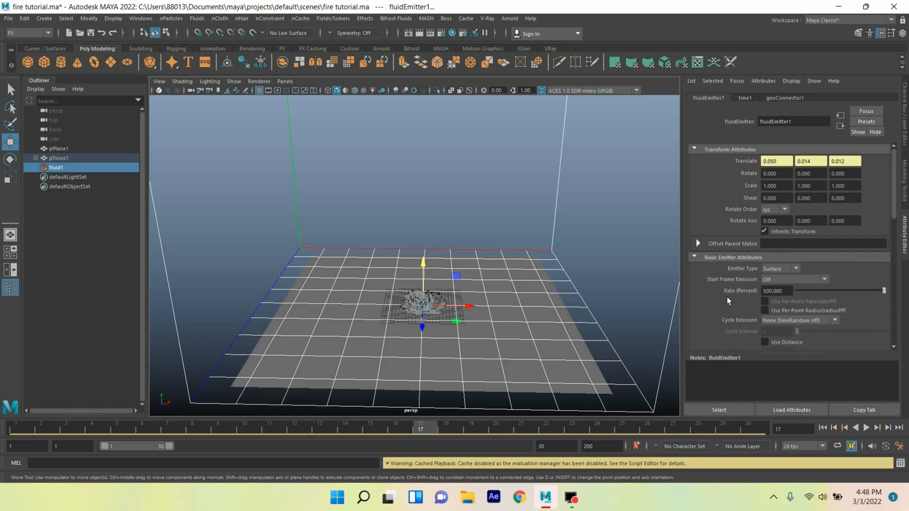
scroll(down, 3)
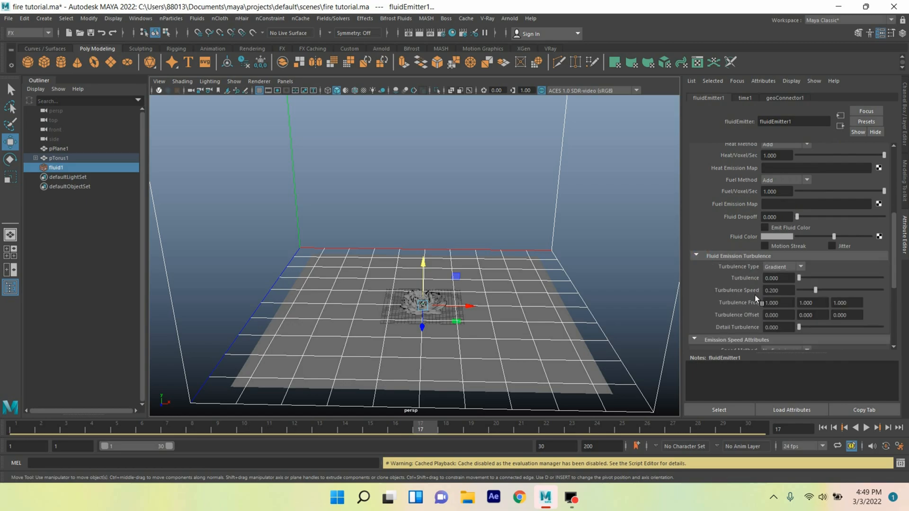
text(10.000)
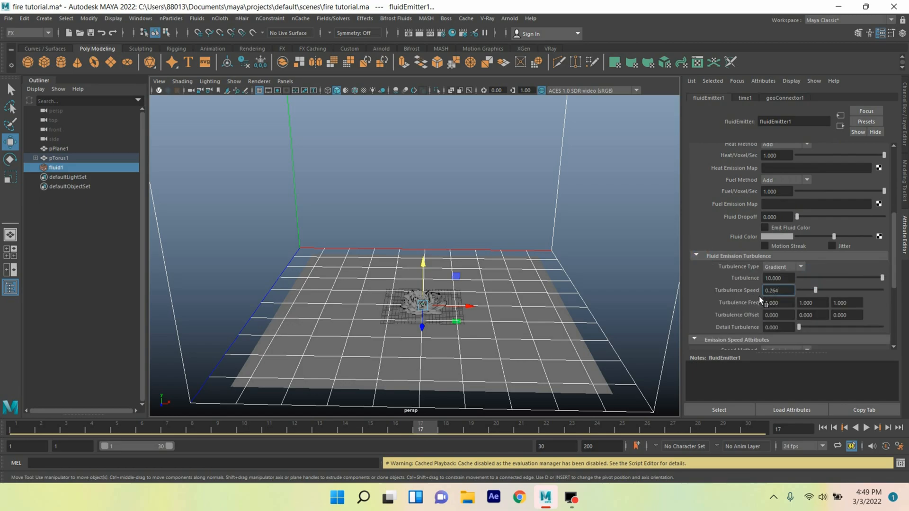
scroll(down, 3)
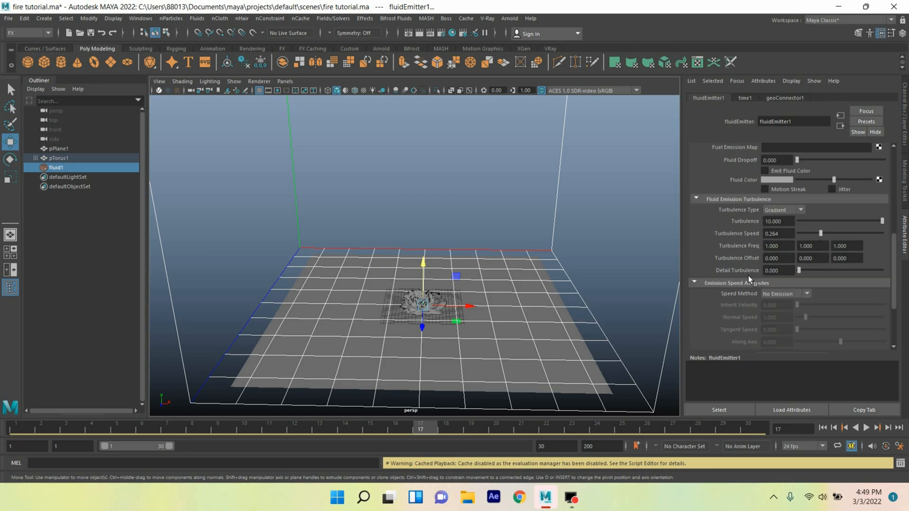
click(695, 199)
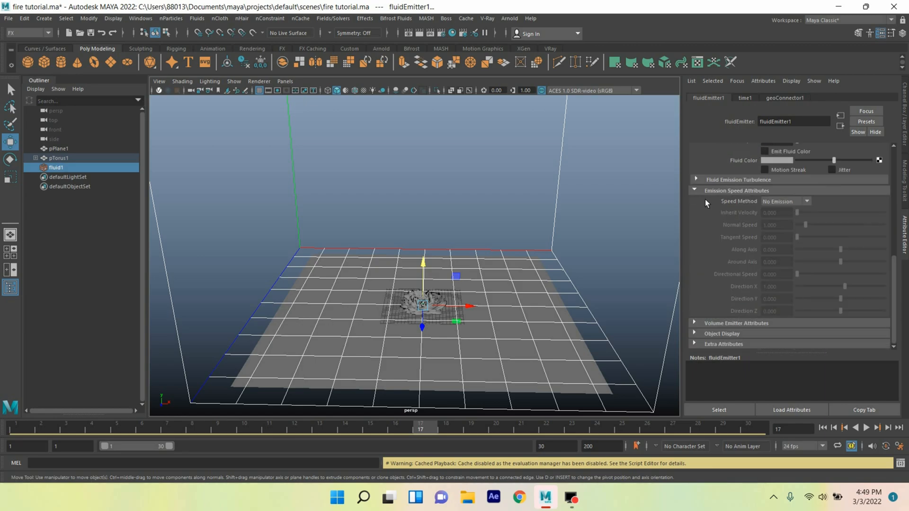
Set the emitter's speed method to Add with inherit velocity 2
click(785, 201)
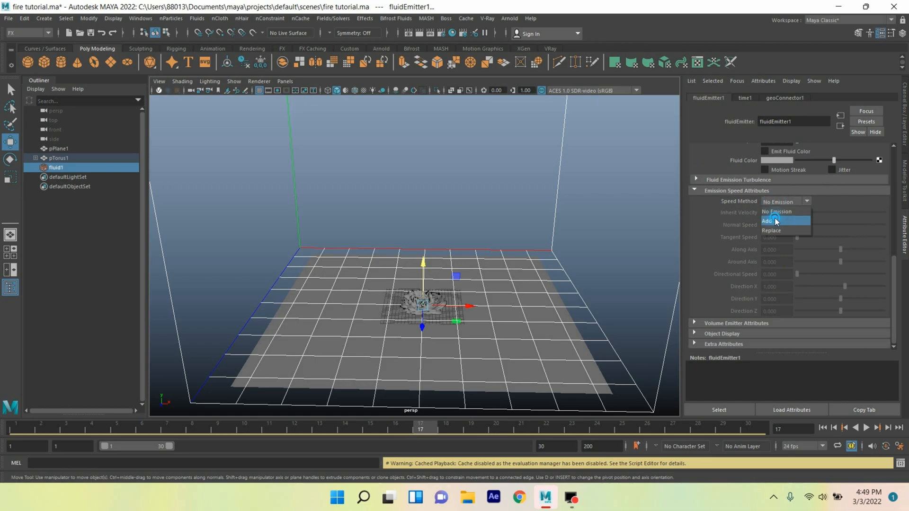
click(774, 221)
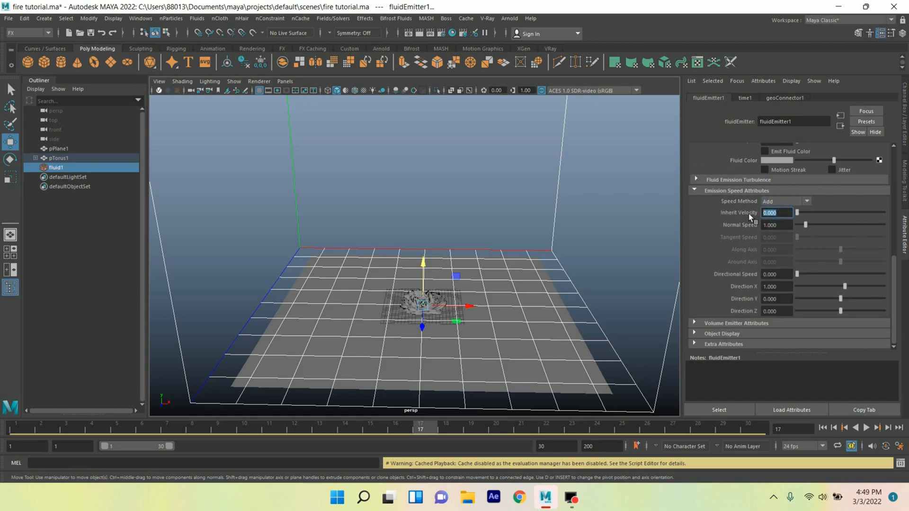
text(2.000)
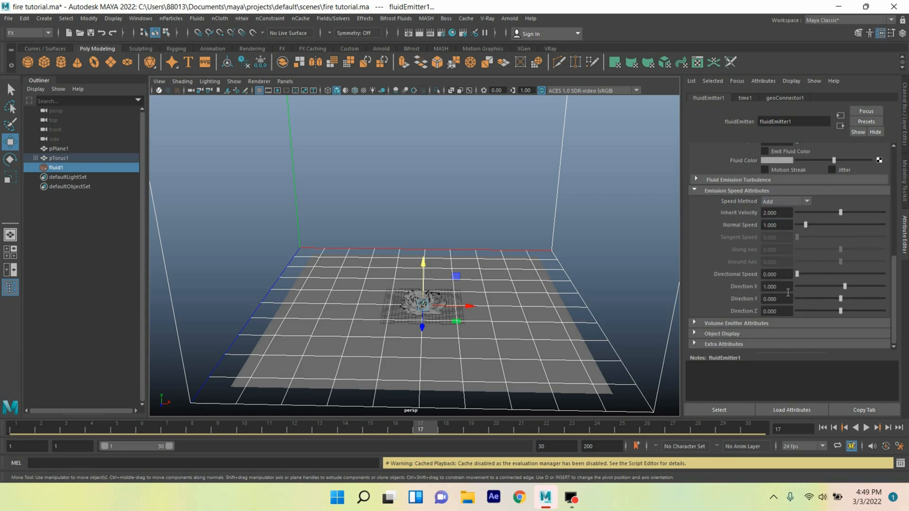
click(55, 168)
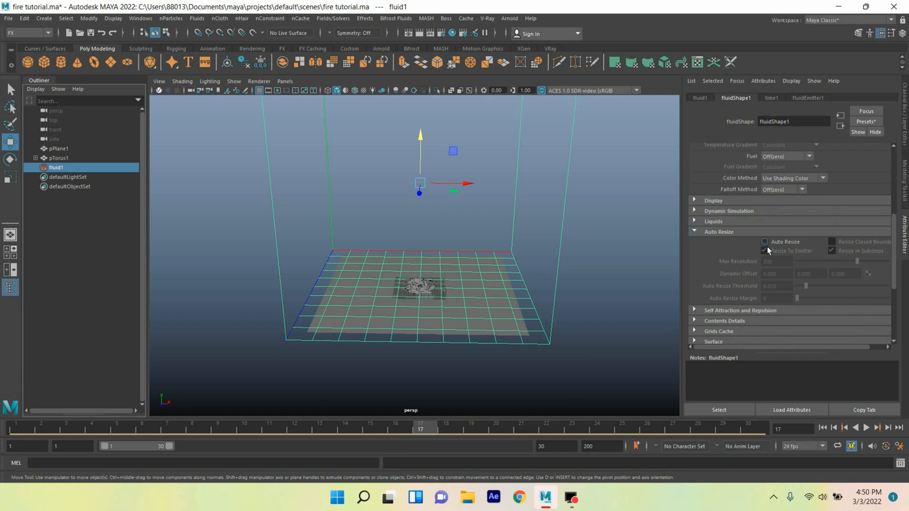
Enable Auto Resize on fluidShape1 with max resolution 300 and play to preview the smoke puff
click(764, 242)
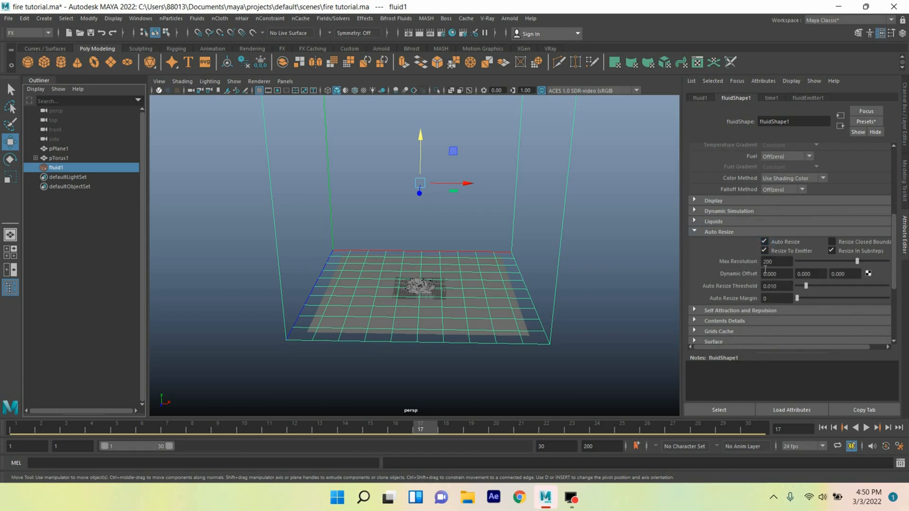
click(776, 261)
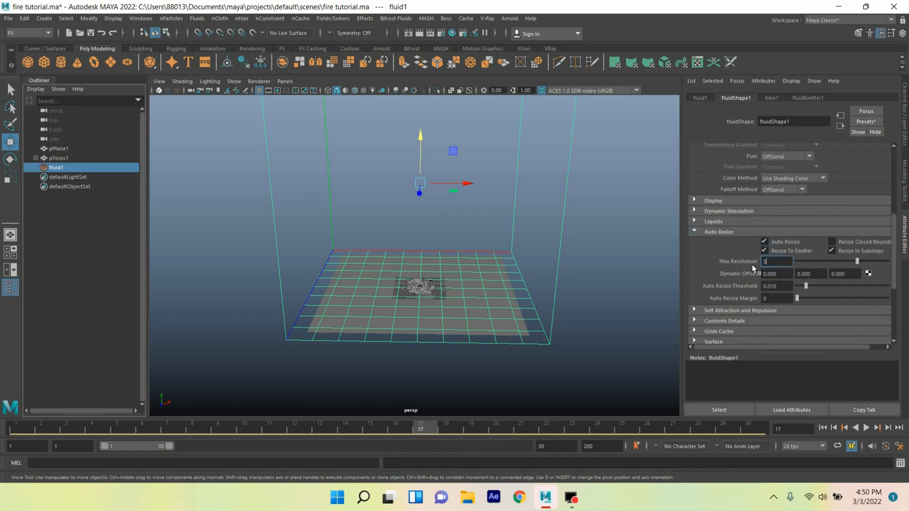
click(864, 428)
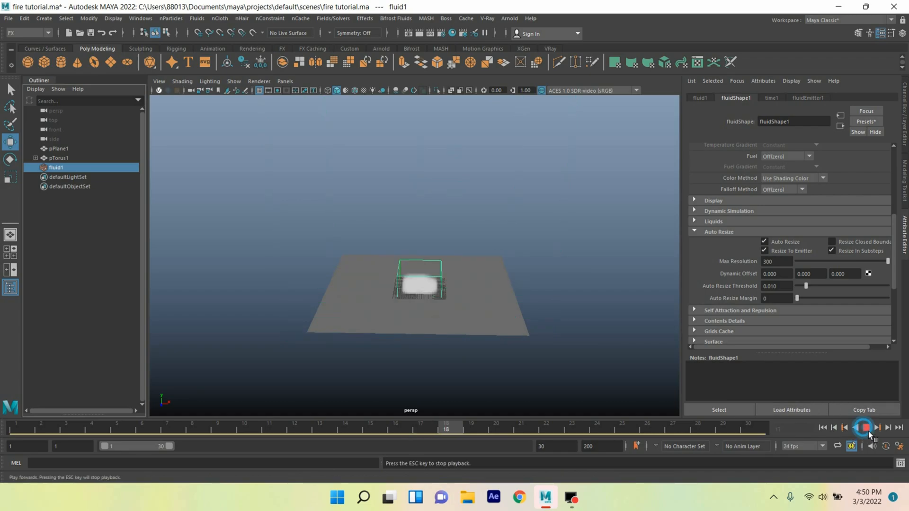
click(863, 428)
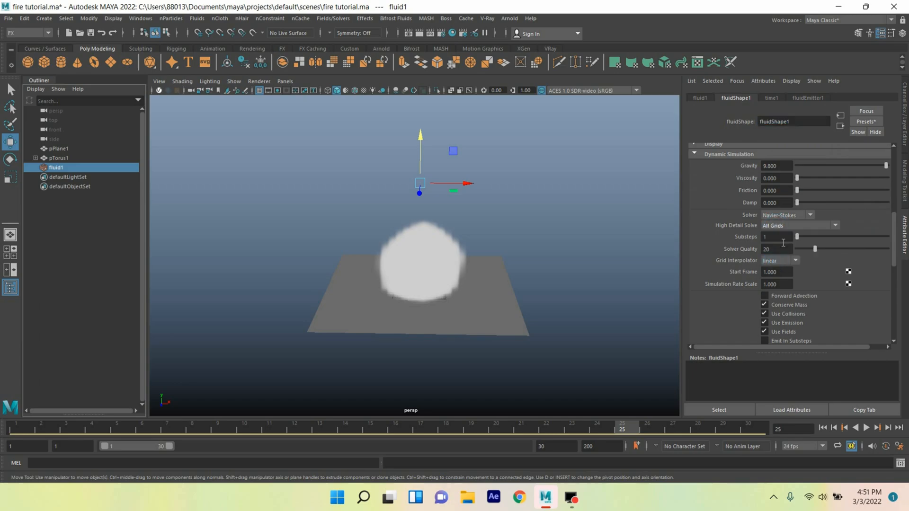
Set fluid1's dynamic simulation substeps to 2 and solver quality to 100
click(776, 237)
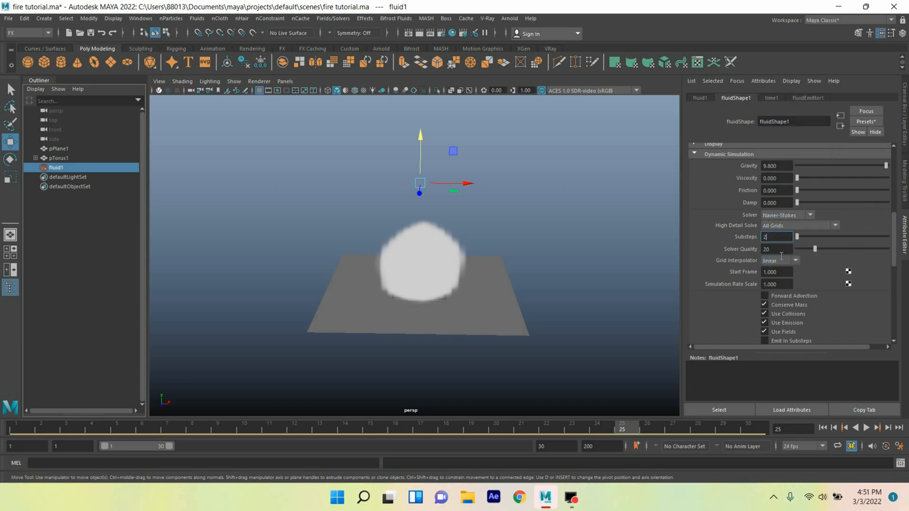
click(776, 249)
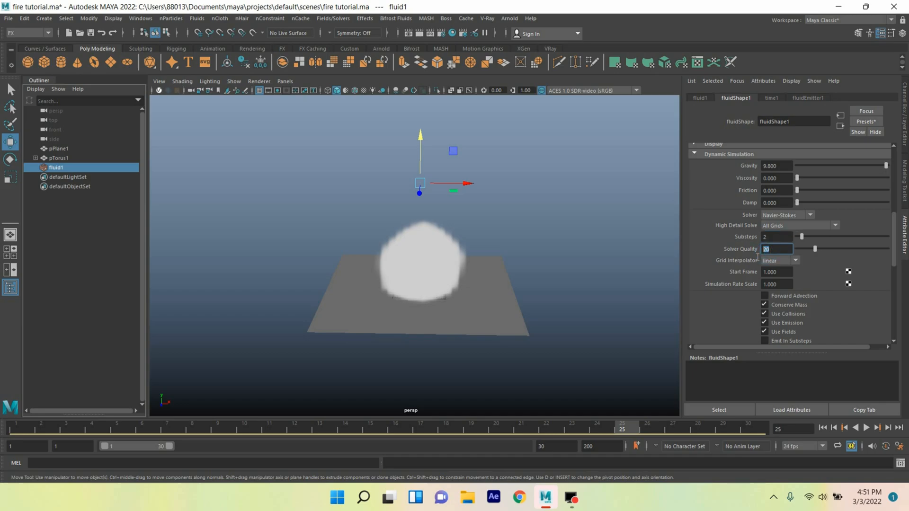
text(100)
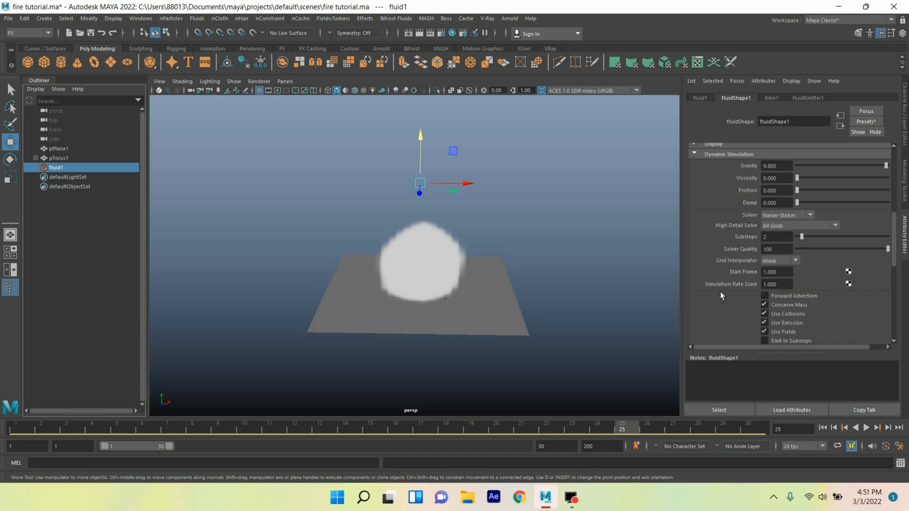
click(776, 284)
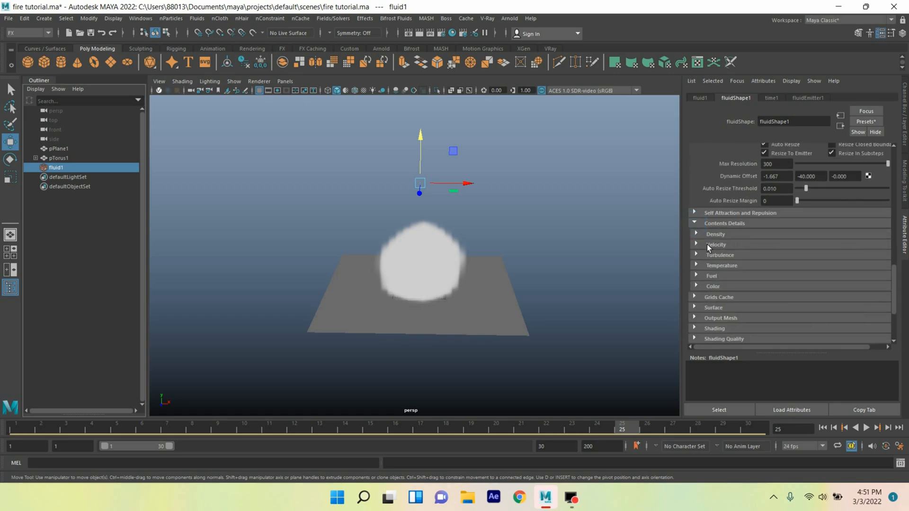
Drive density dissipation with a =sin(frame)*… expression and replay from frame 1 to see it oscillate
click(715, 234)
text(=)
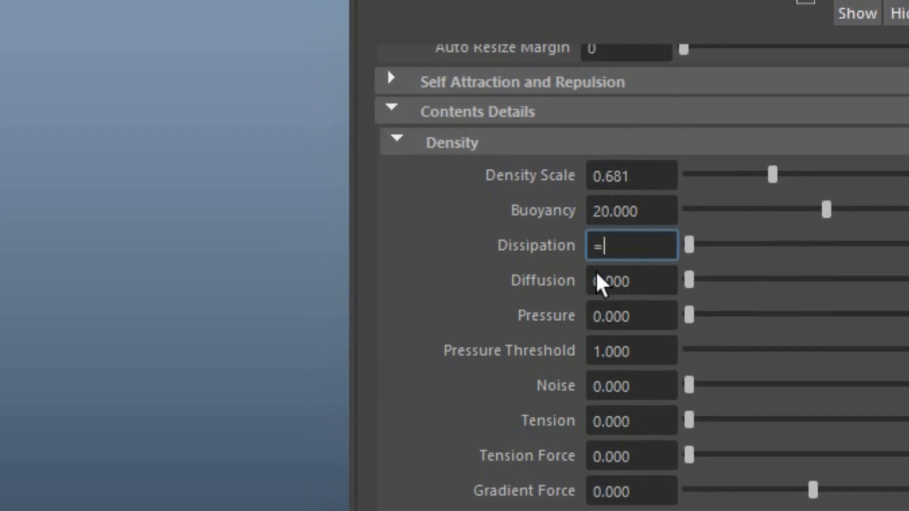
text(sin)
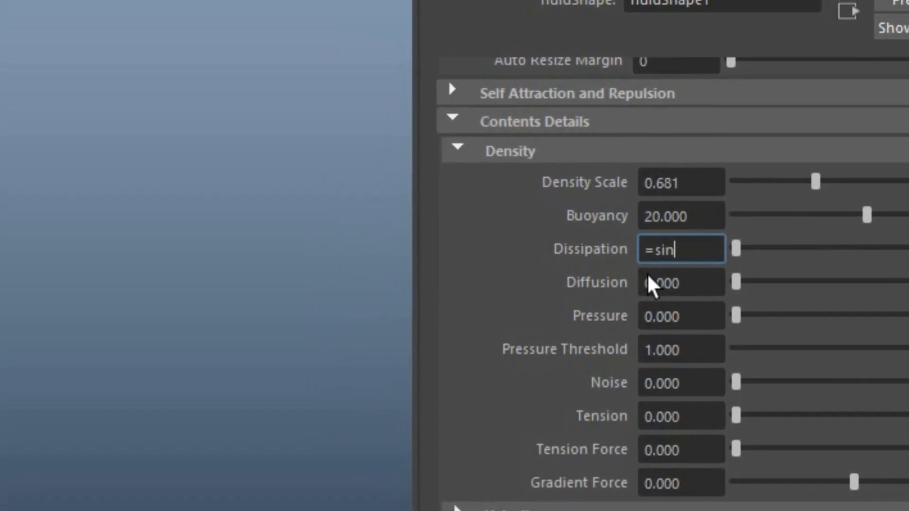
text((f)
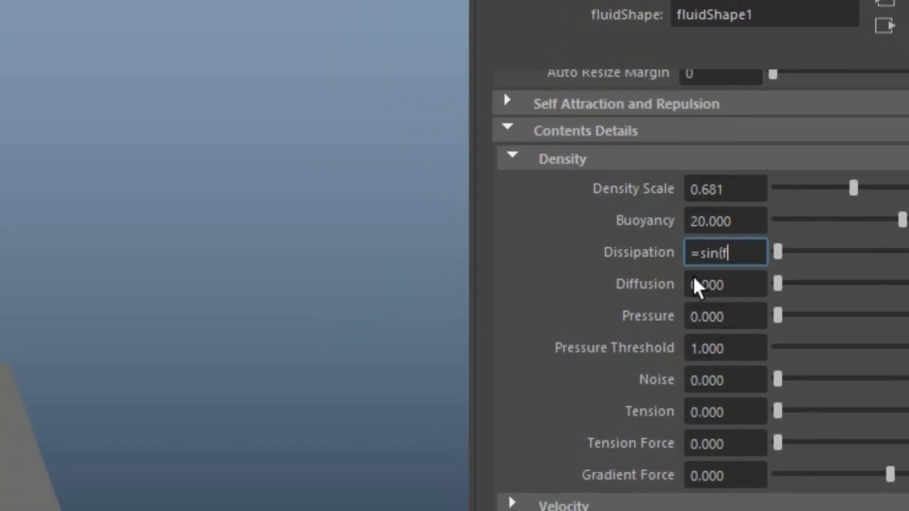
text(rame)
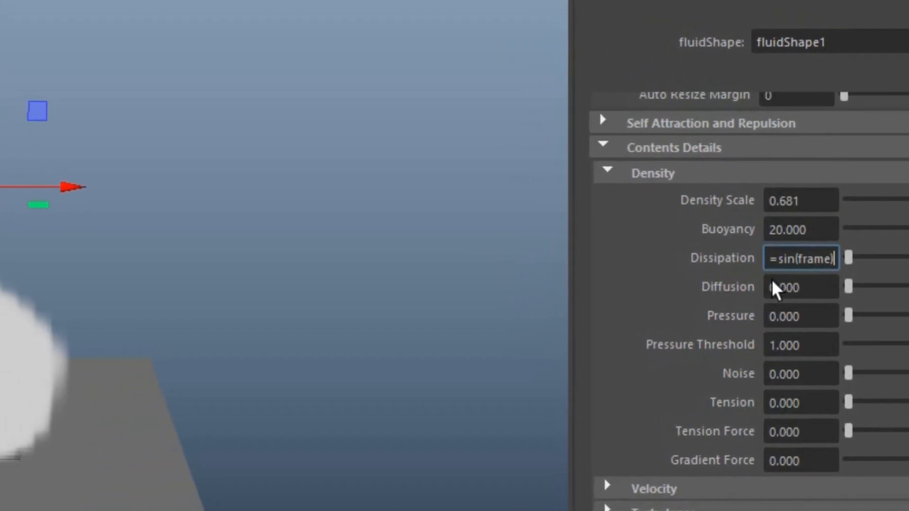
text(*)
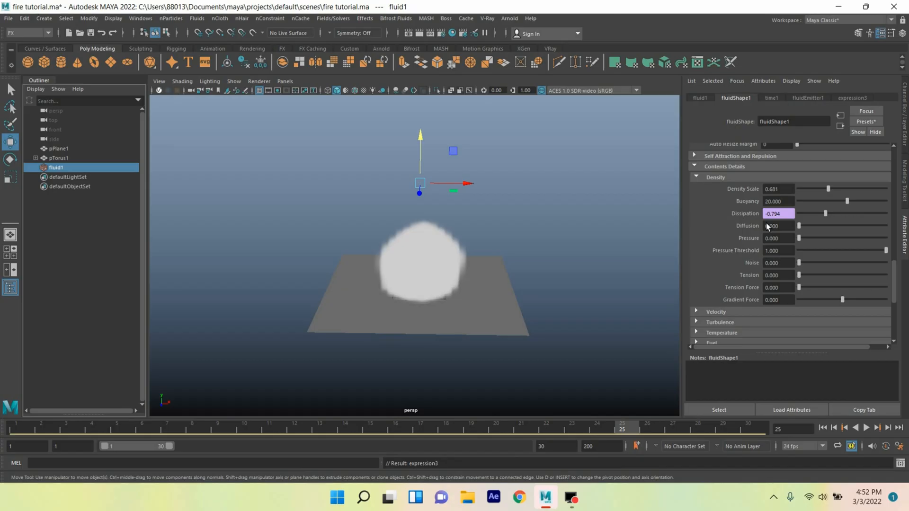
click(823, 428)
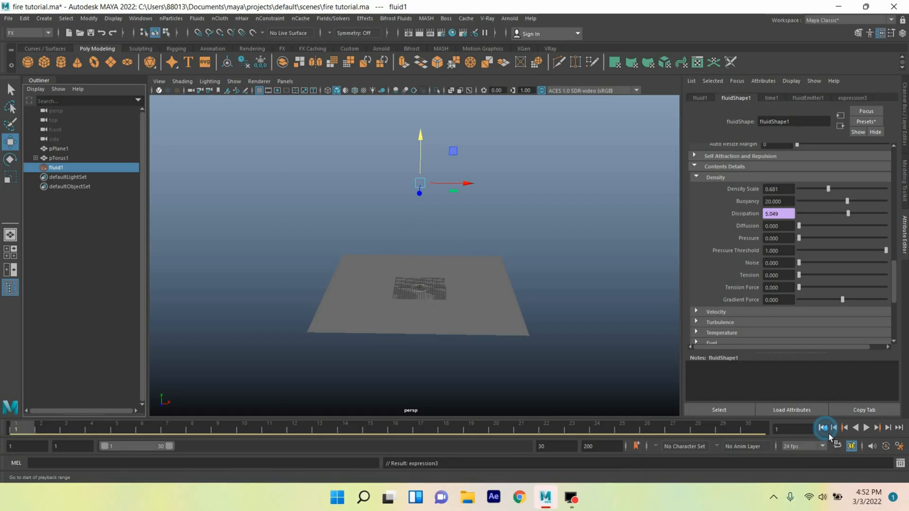
click(866, 427)
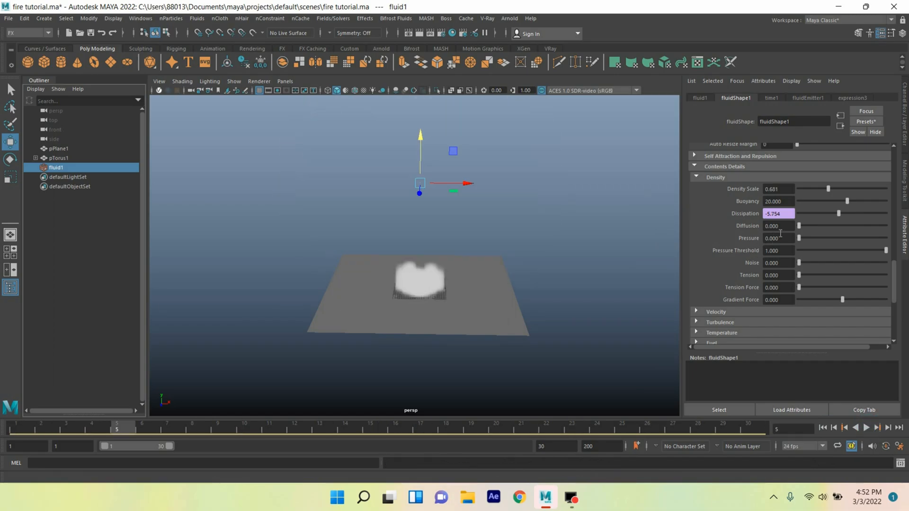
Set fluid1's density diffusion to 0.065 and gradient force to 200
click(778, 225)
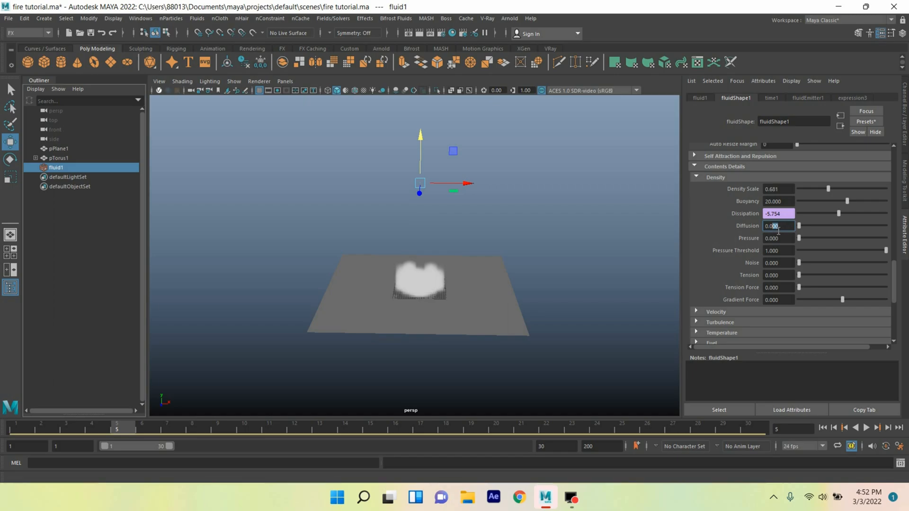
click(778, 300)
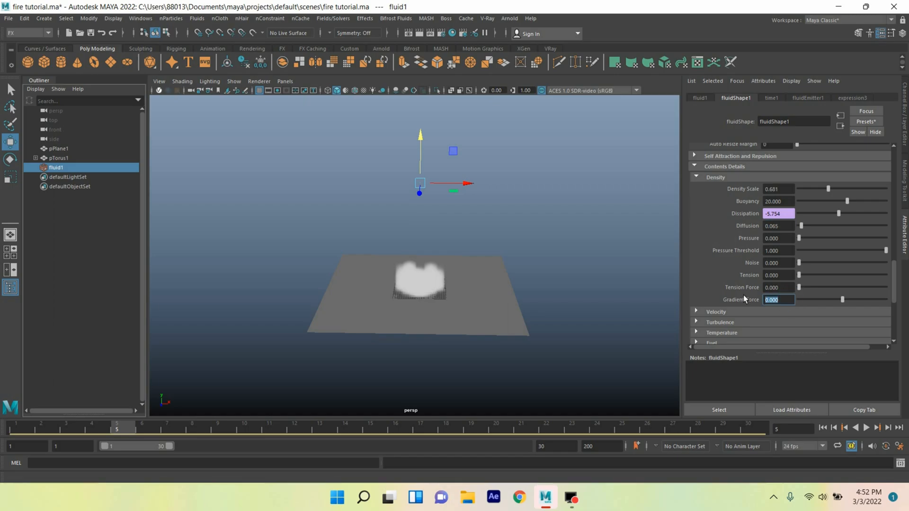
text(200.000)
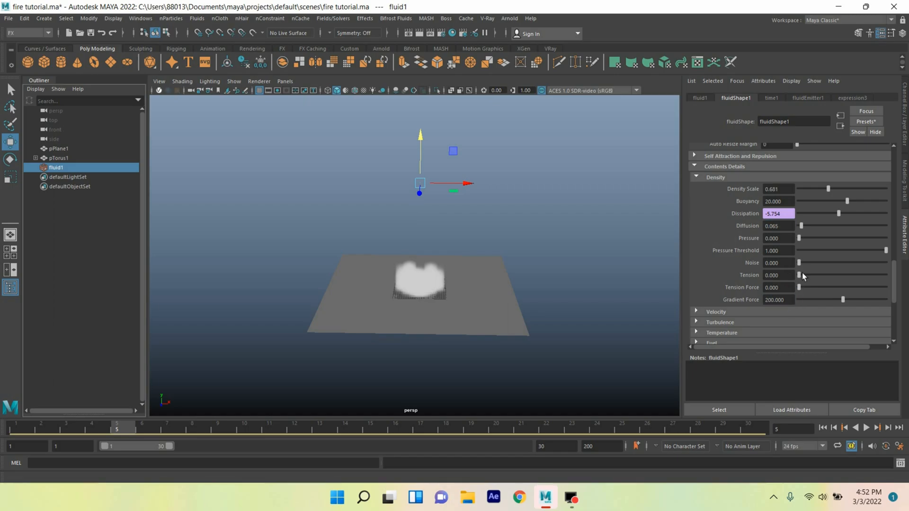
click(695, 283)
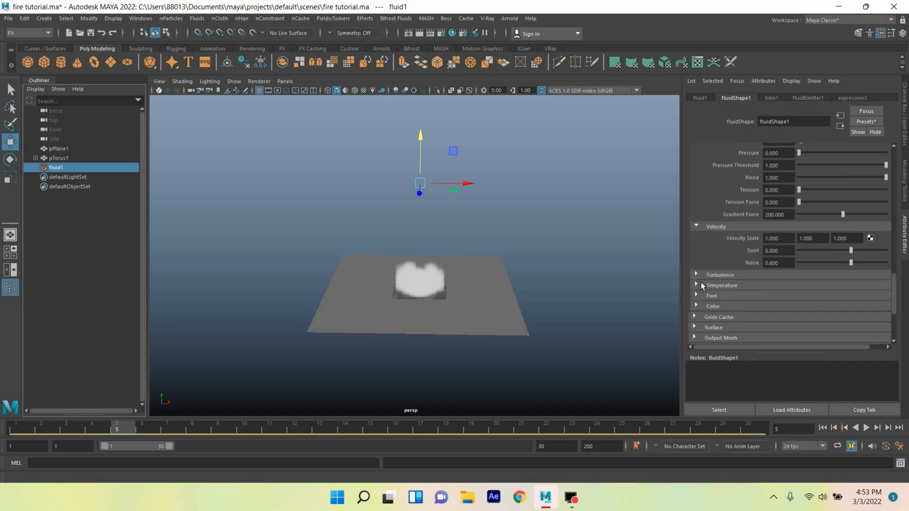
Set turbulence frequency 0.5, shading quality 300 and render interpolator Smooth
click(696, 276)
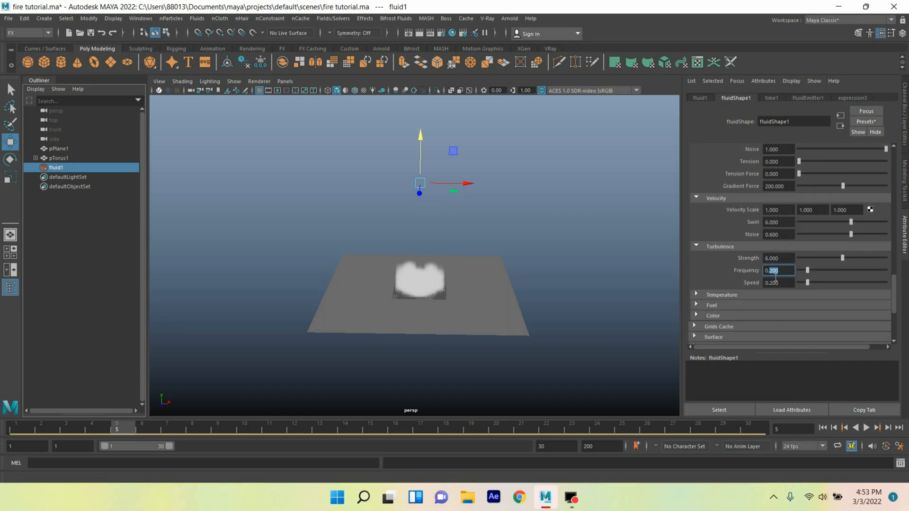
click(696, 238)
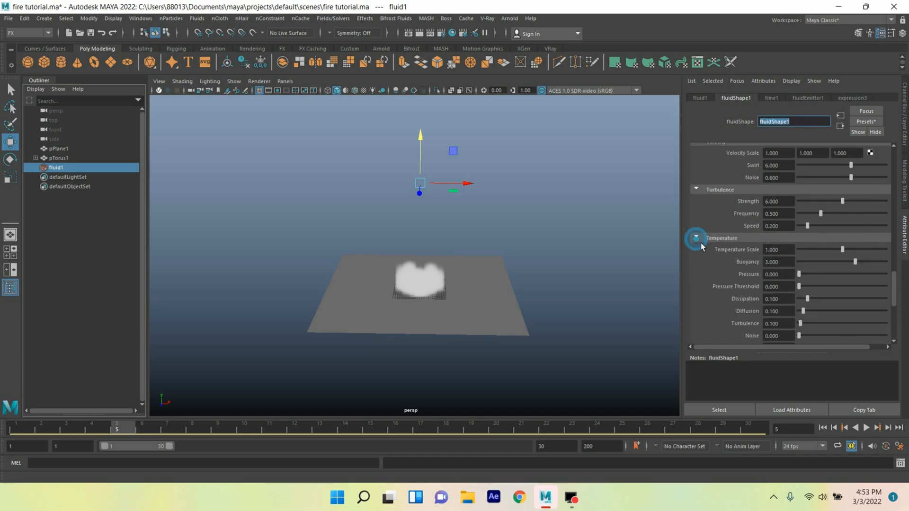
click(778, 249)
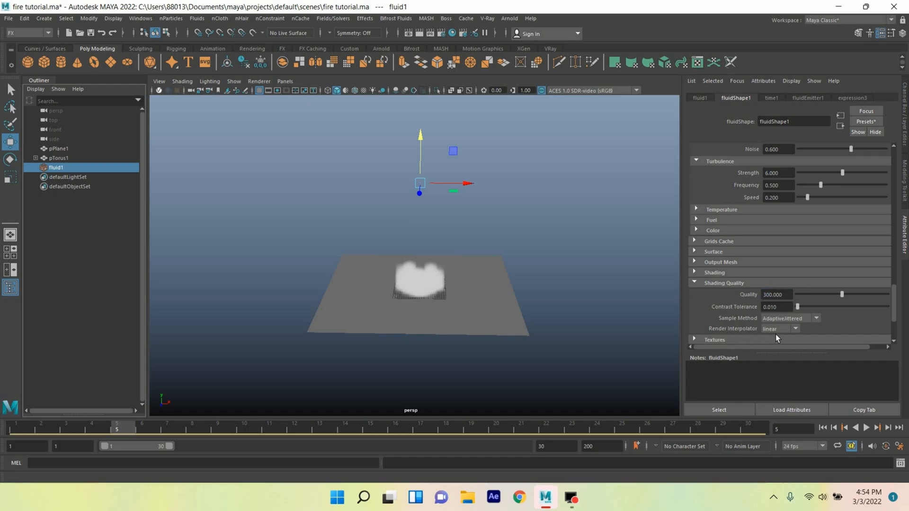
click(780, 328)
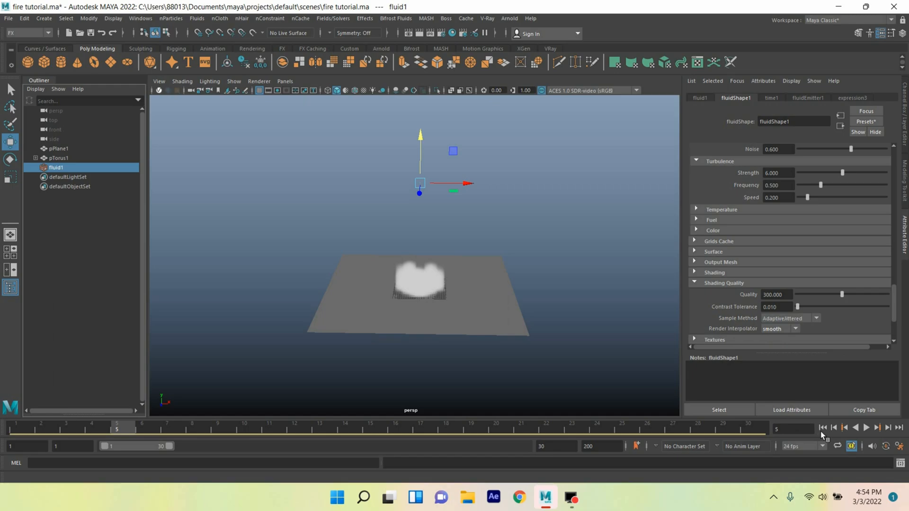
Rewind and play to frame 30 to see the billowing fiery orange smoke cloud
click(866, 428)
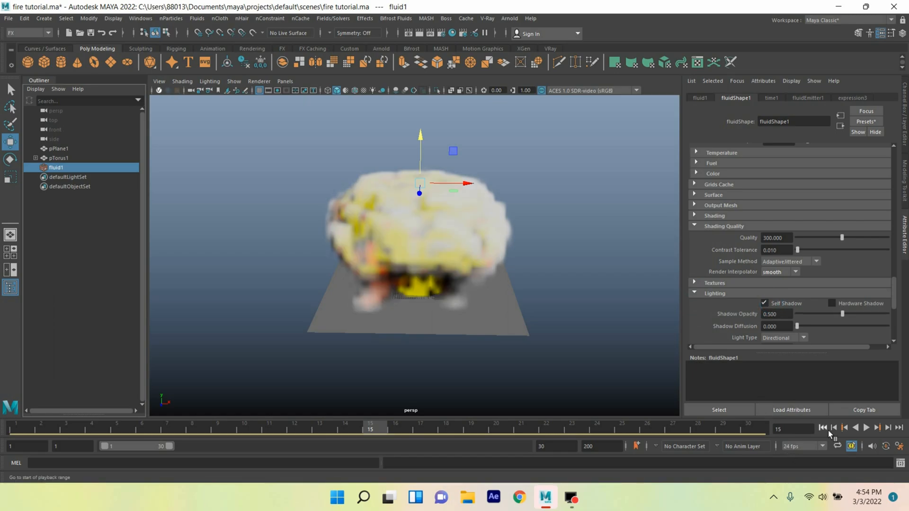
click(866, 427)
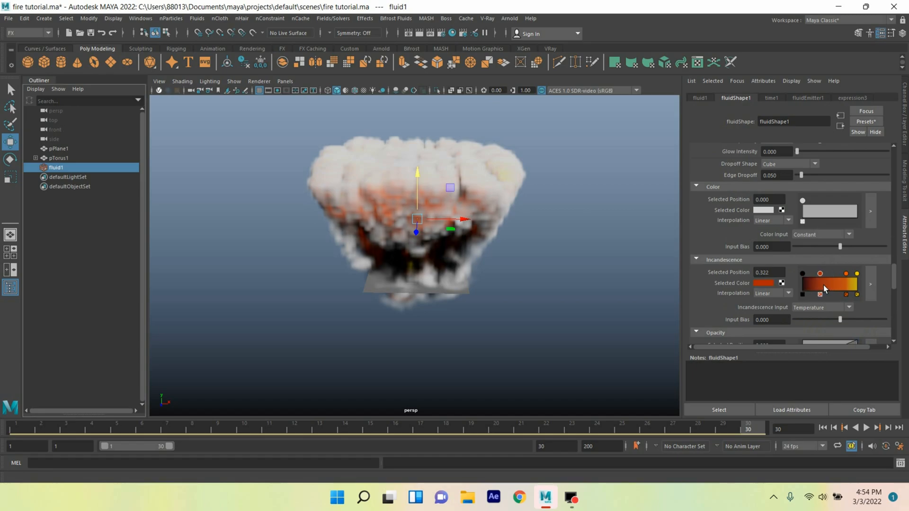
Reposition the incandescence ramp markers with smooth interpolation, replay, and enable hardware shadows at opacity 1
drag(821, 273, 815, 274)
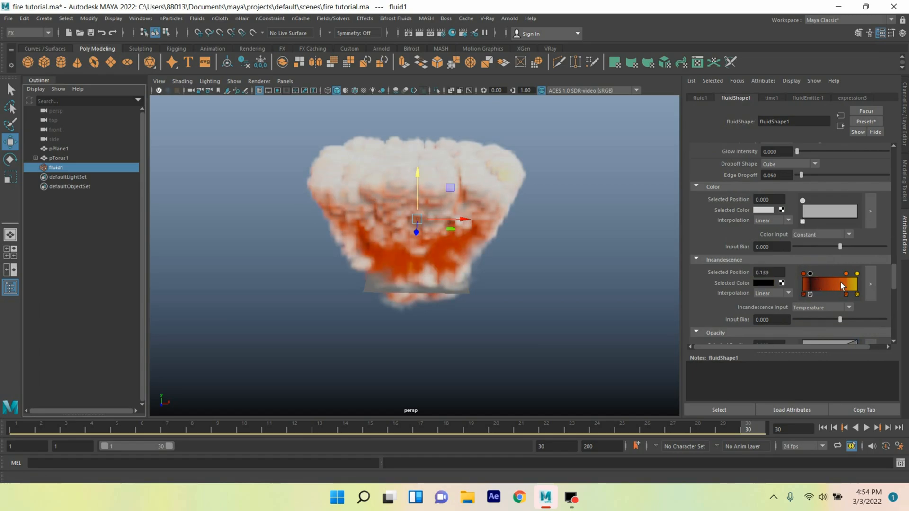
click(785, 265)
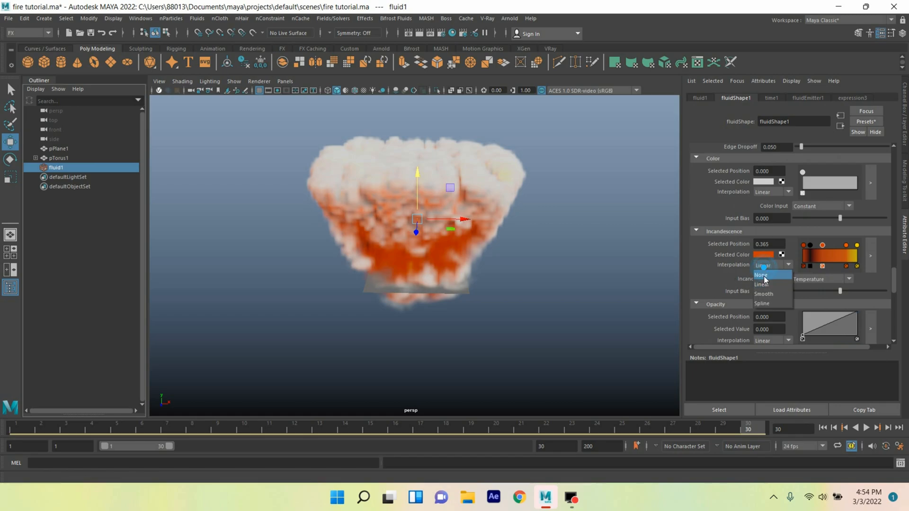
click(763, 294)
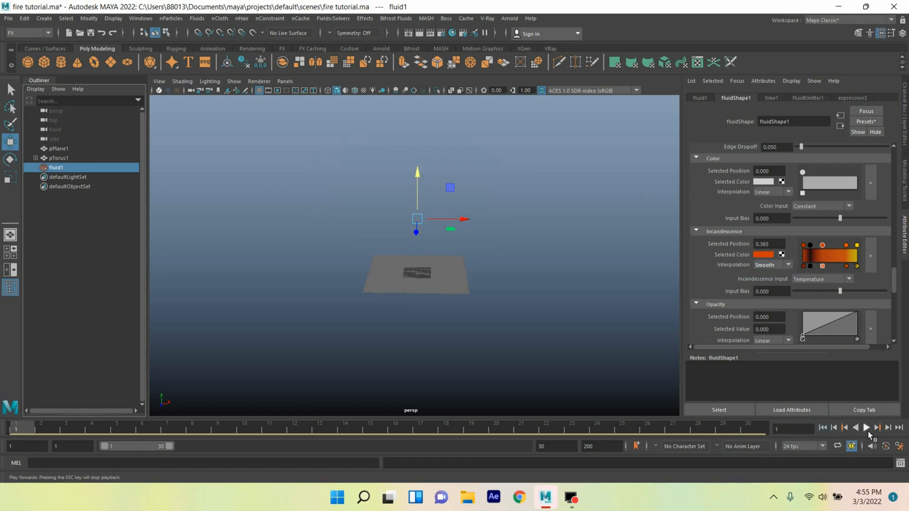
click(866, 427)
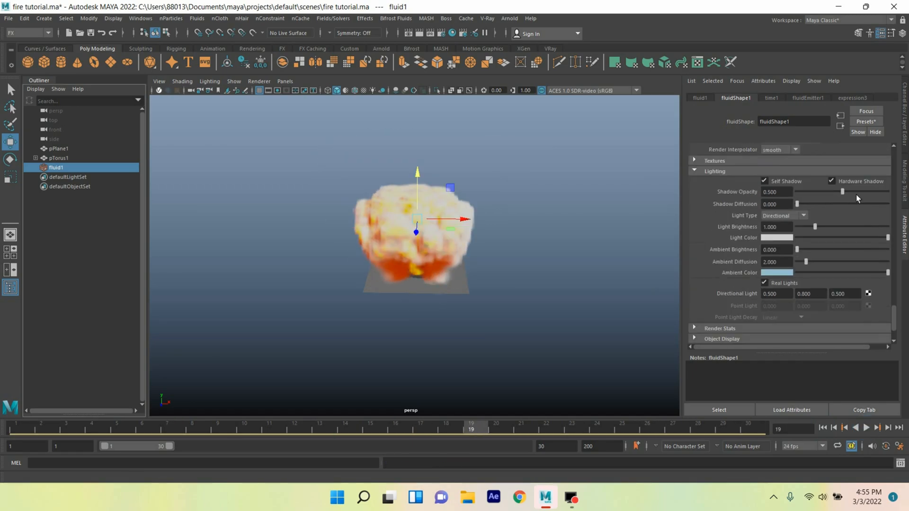
click(866, 428)
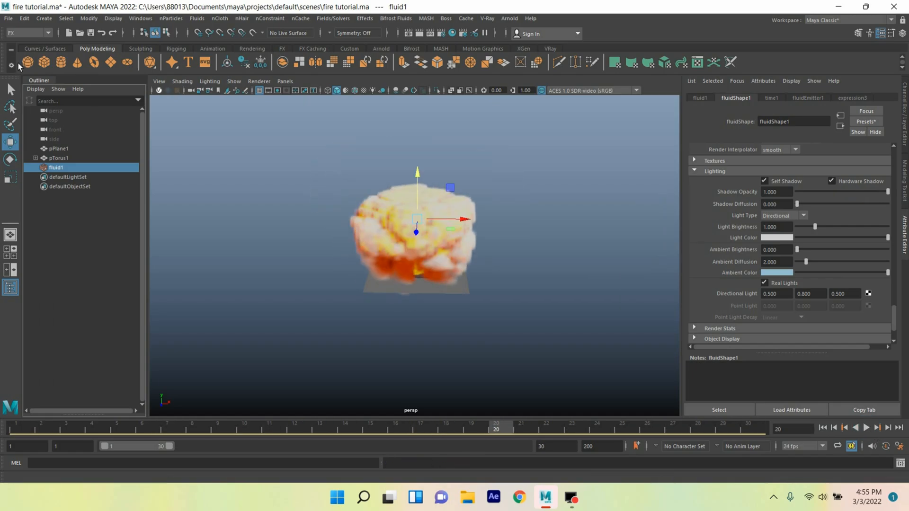
click(28, 32)
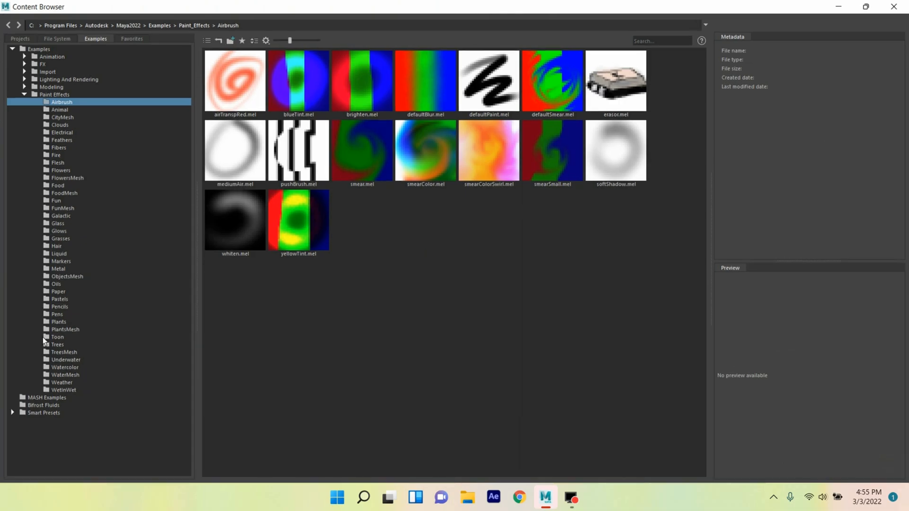
Pick the oakWhiteLeafy brush from the Paint Effects TreesMesh examples
click(64, 352)
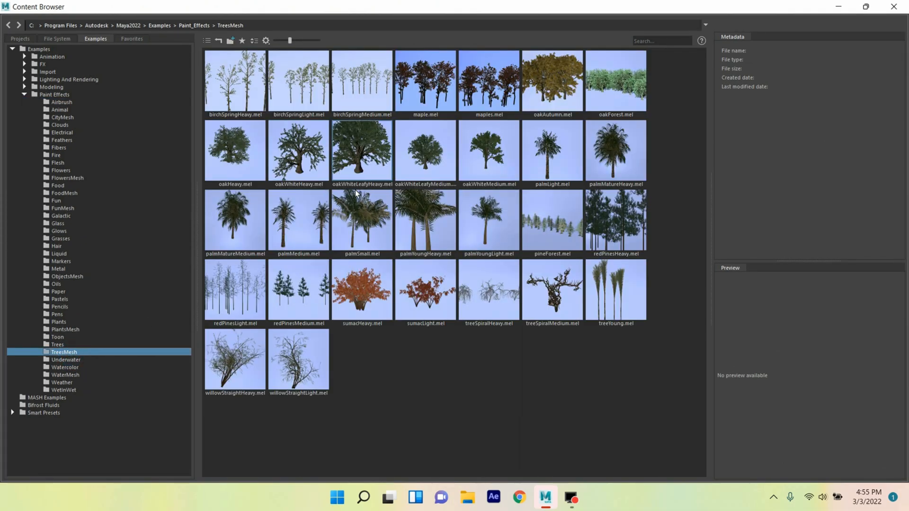
click(360, 152)
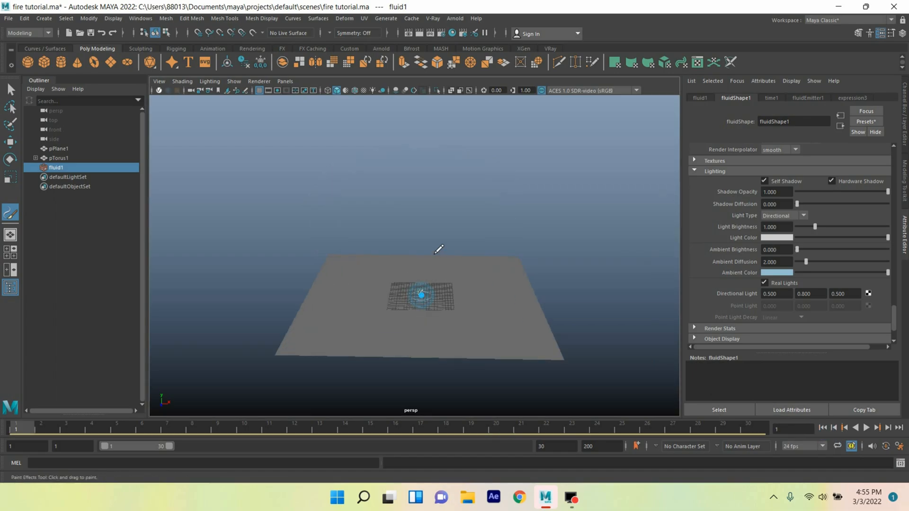
Paint an oak stroke on the plane centre, set global scale 60 and convert it to polygon mesh 'tree'
drag(421, 294, 430, 243)
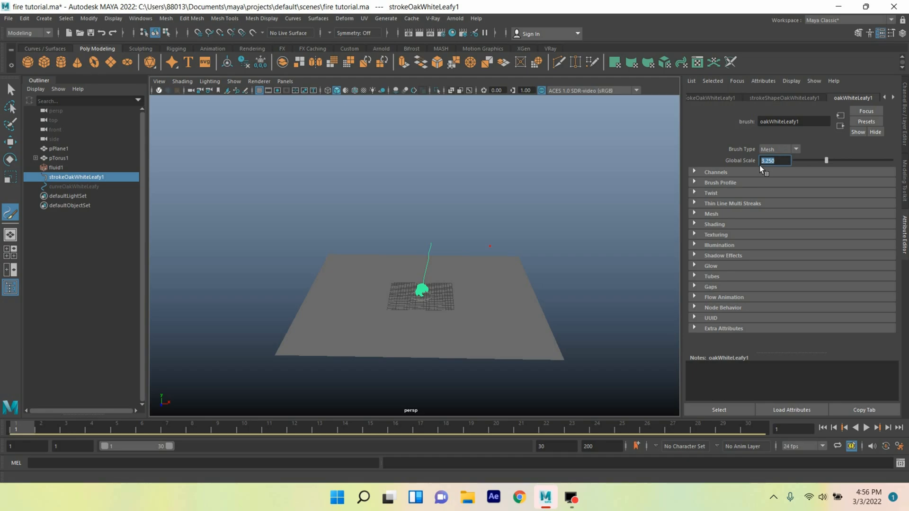
click(88, 18)
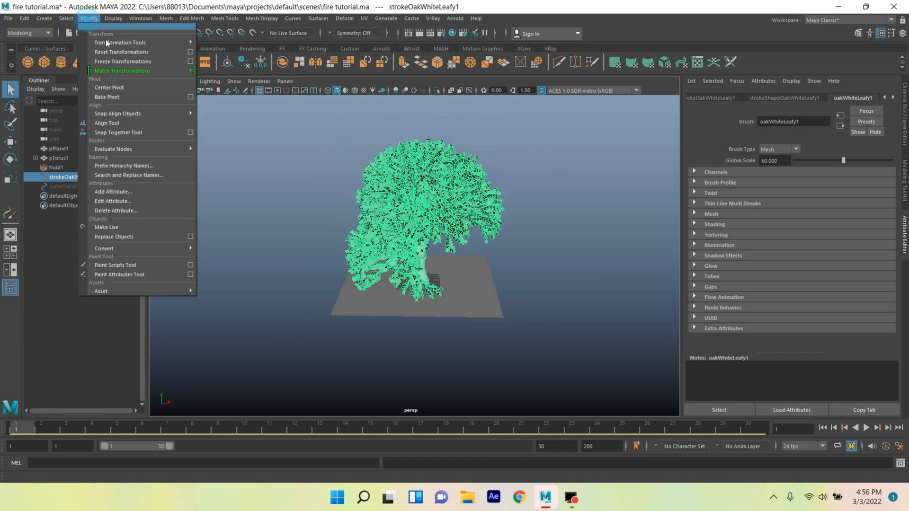
mouse_move(104, 248)
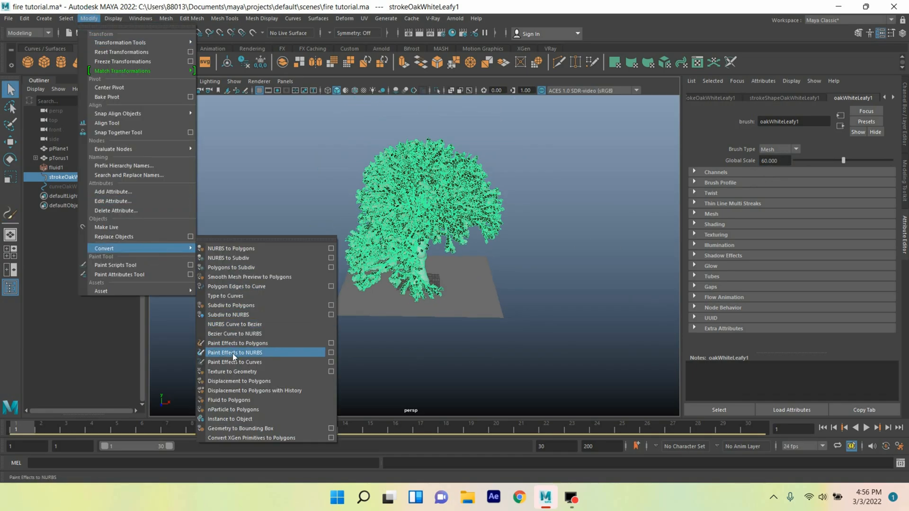
click(235, 352)
text(tree)
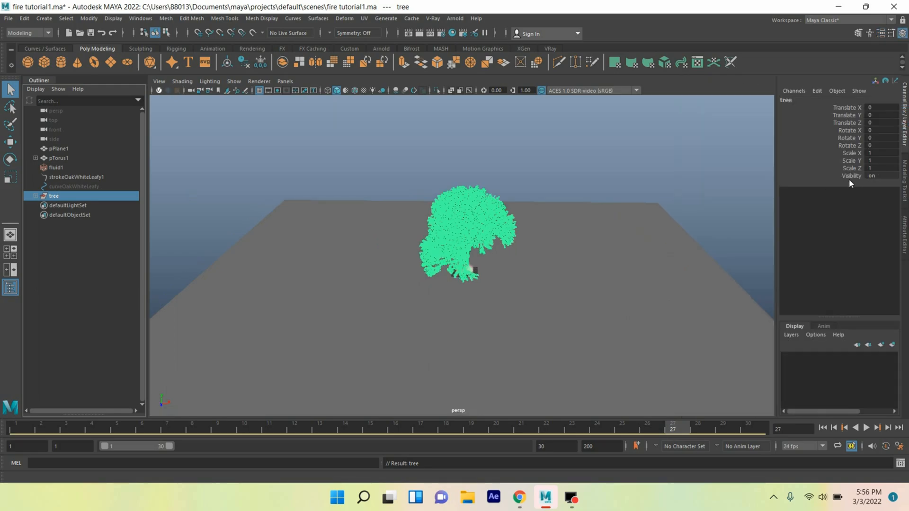
Key the oak tree's visibility on at frame 27 and off at frame 29
right_click(838, 177)
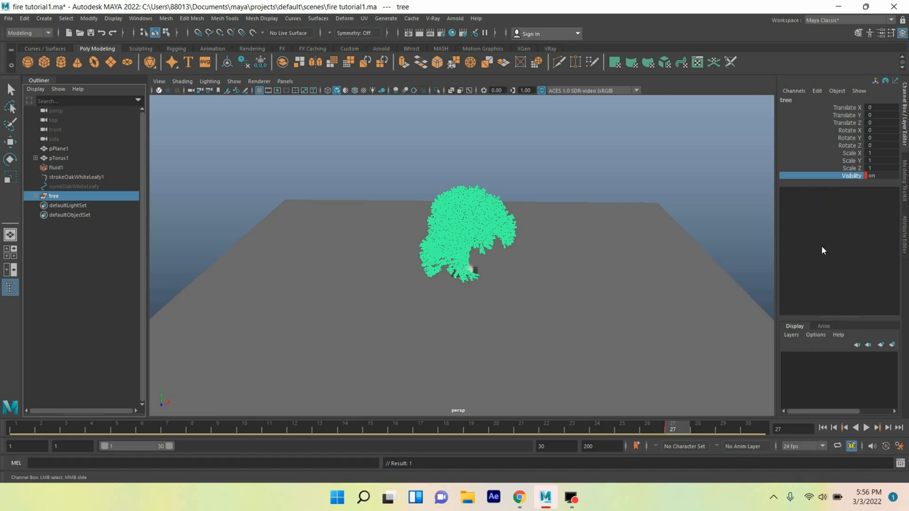
click(867, 427)
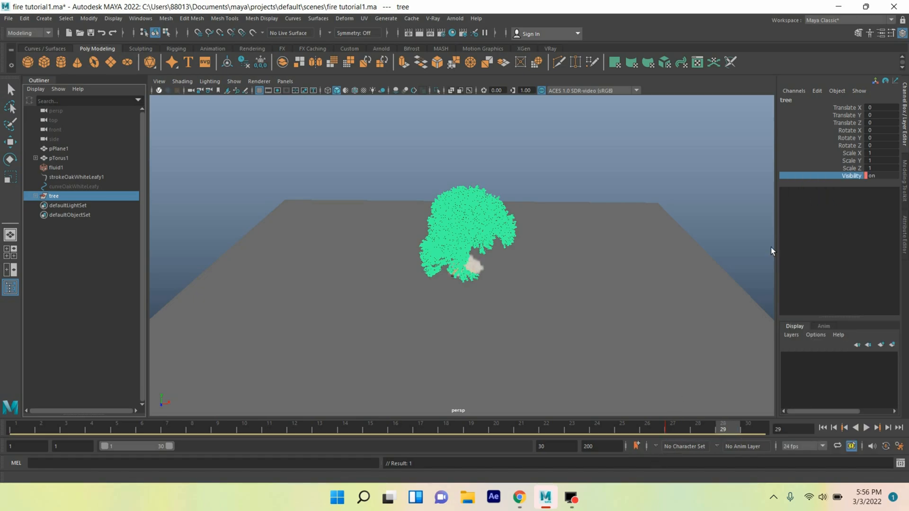
click(870, 176)
text(ff)
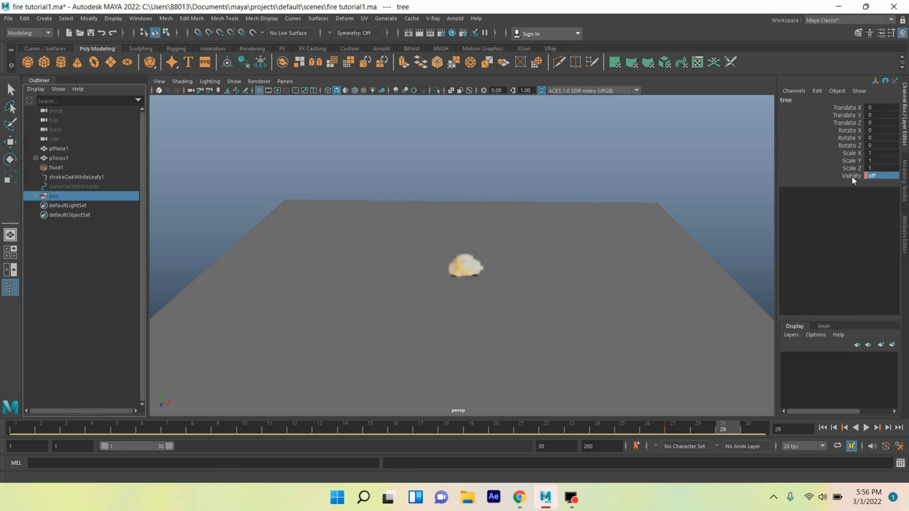
right_click(869, 175)
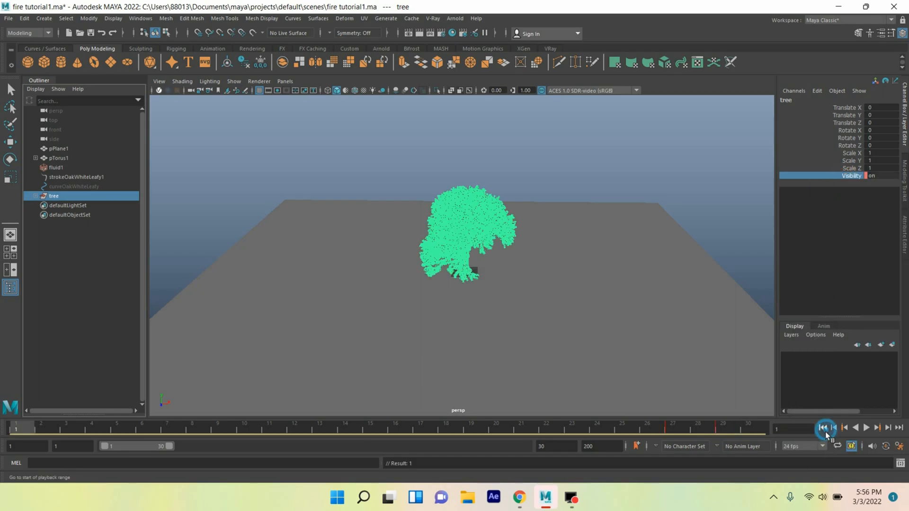
Rewind to frame 1 and play the fireball burning through the vanishing tree
click(866, 427)
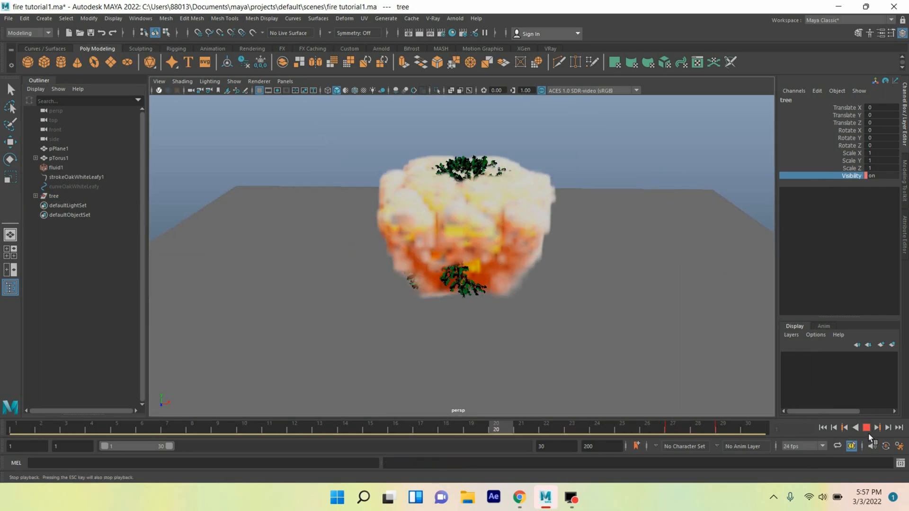
click(876, 428)
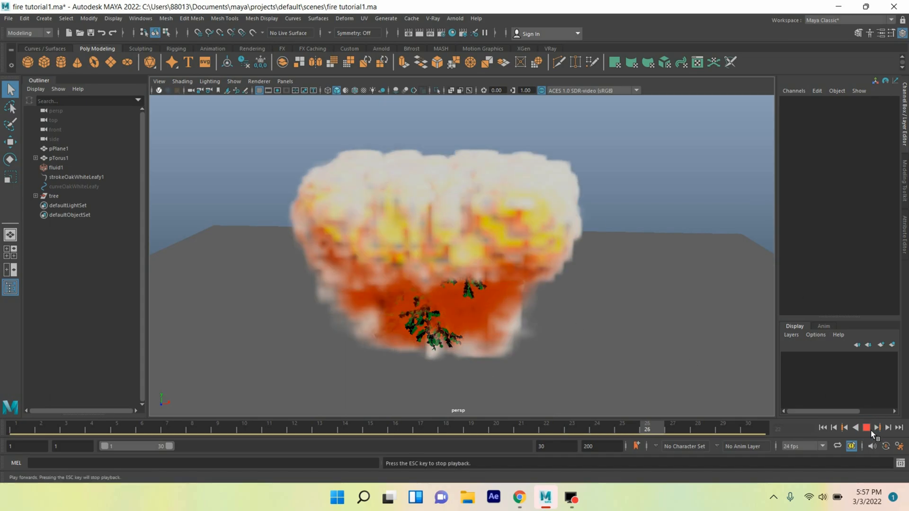